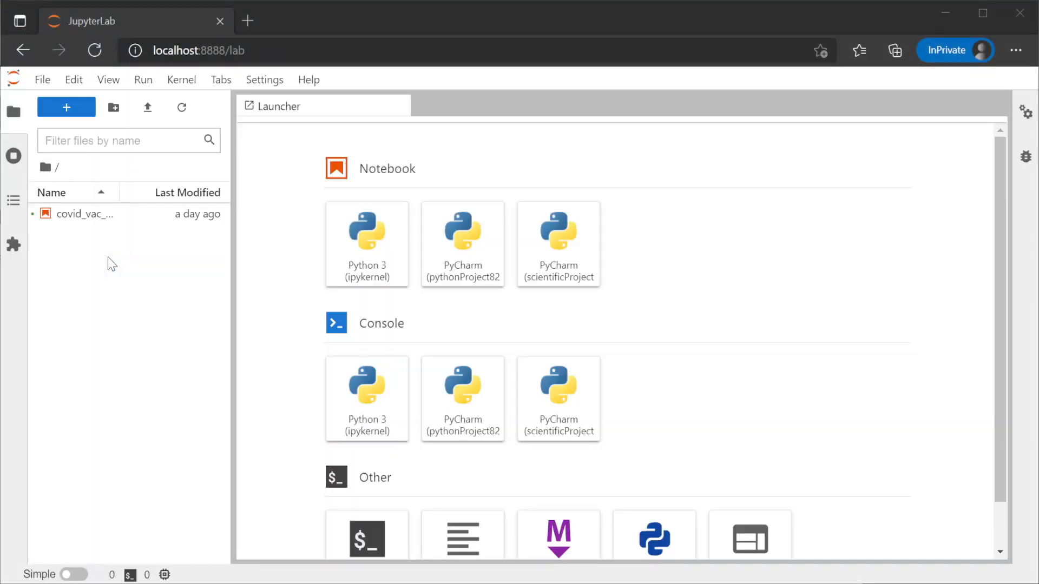
Step: Open the covid_vac_watch QueryVaccinationRates notebook from the file browser to view its Python code
{"action": "double_click", "coordinate": [85, 213]}
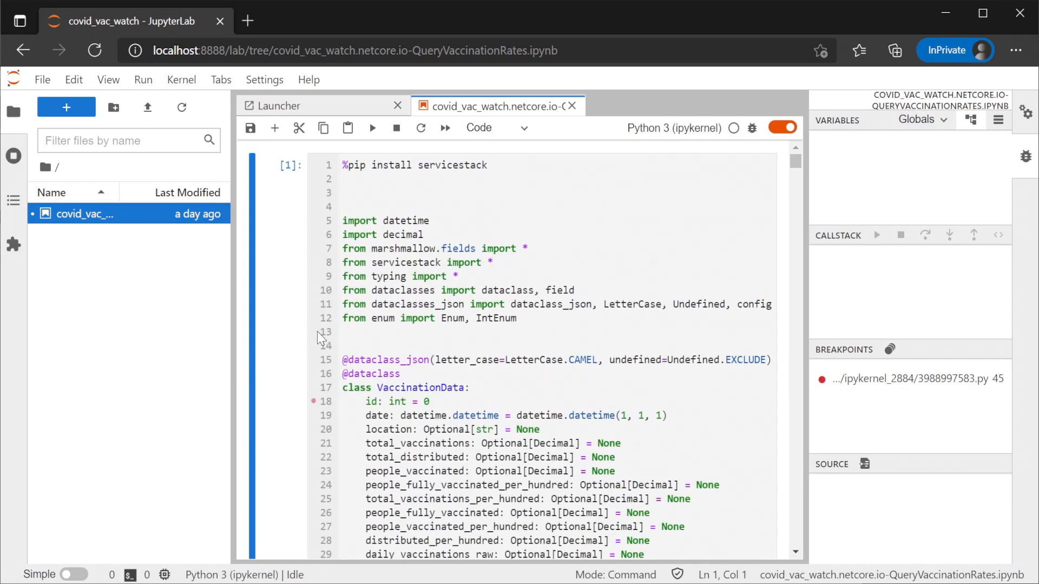
{"action": "left_click", "coordinate": [371, 127]}
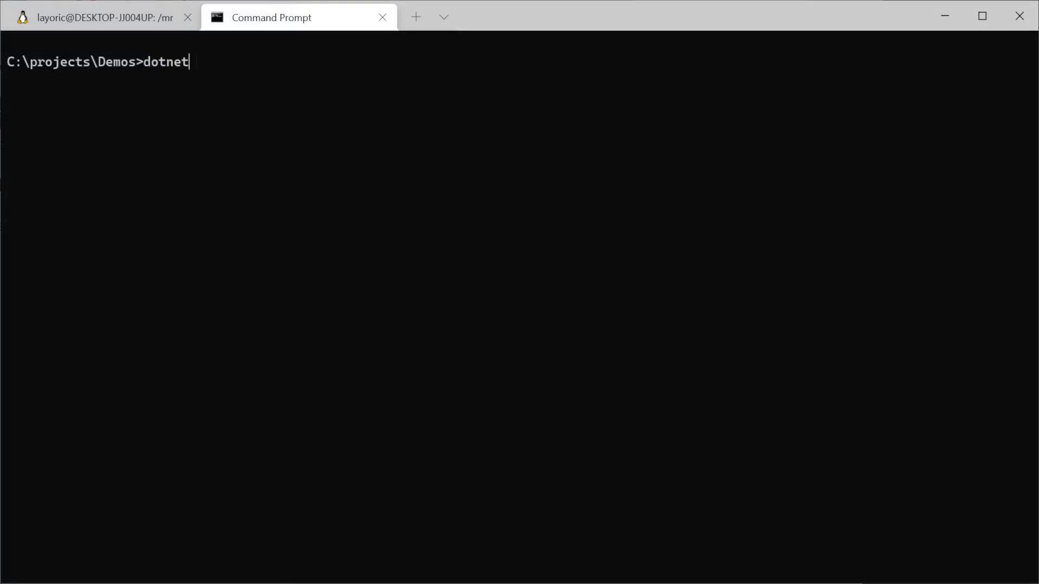
Step: Replace the dotnet command with 'pip install jupyterlab', then change into my-notebooks
{"action": "type", "text": "tool install -g"}
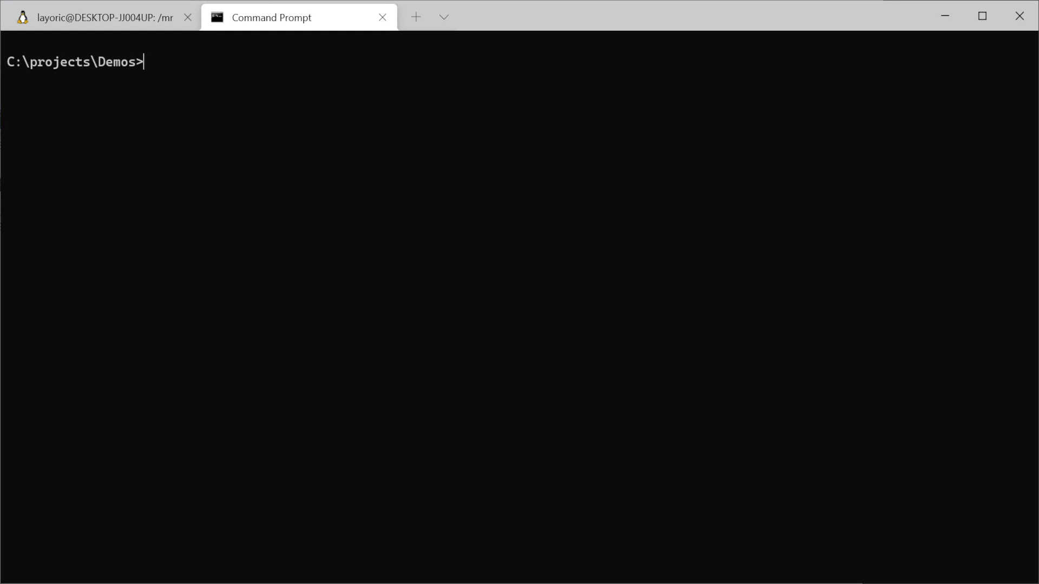
{"action": "type", "text": "pip i"}
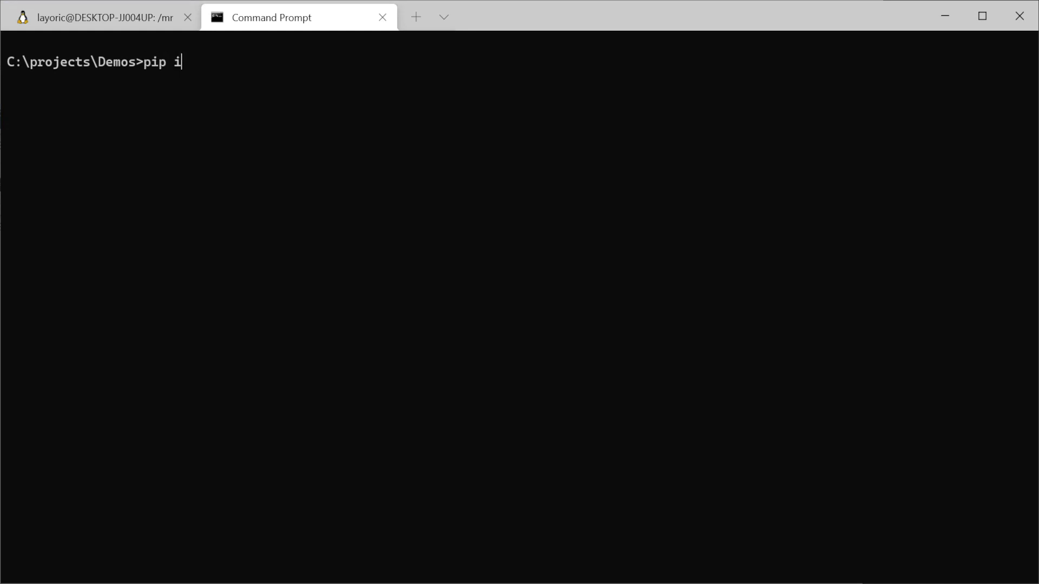
{"action": "type", "text": "nstall jupy"}
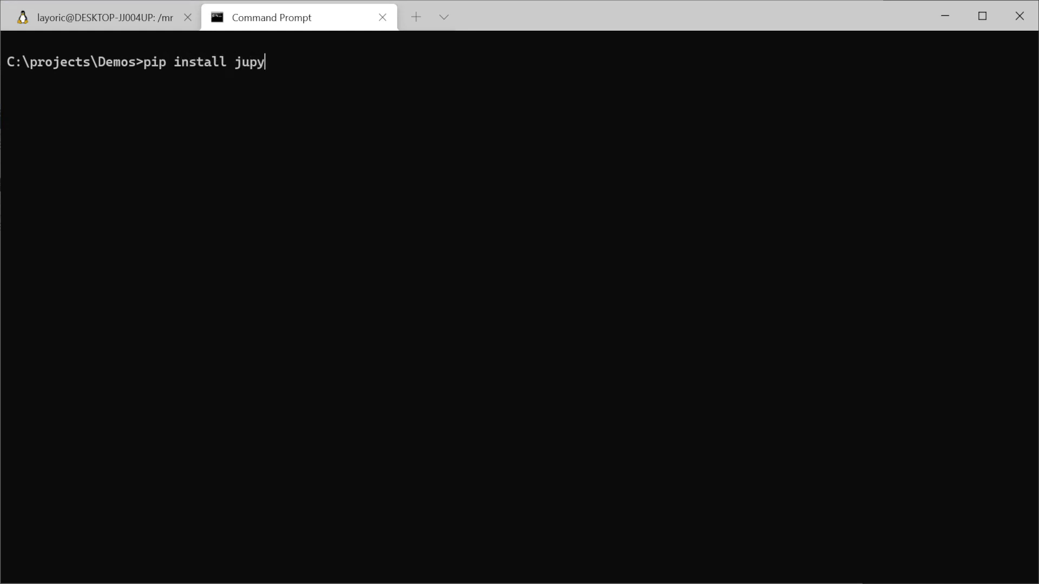
{"action": "type", "text": "terlab"}
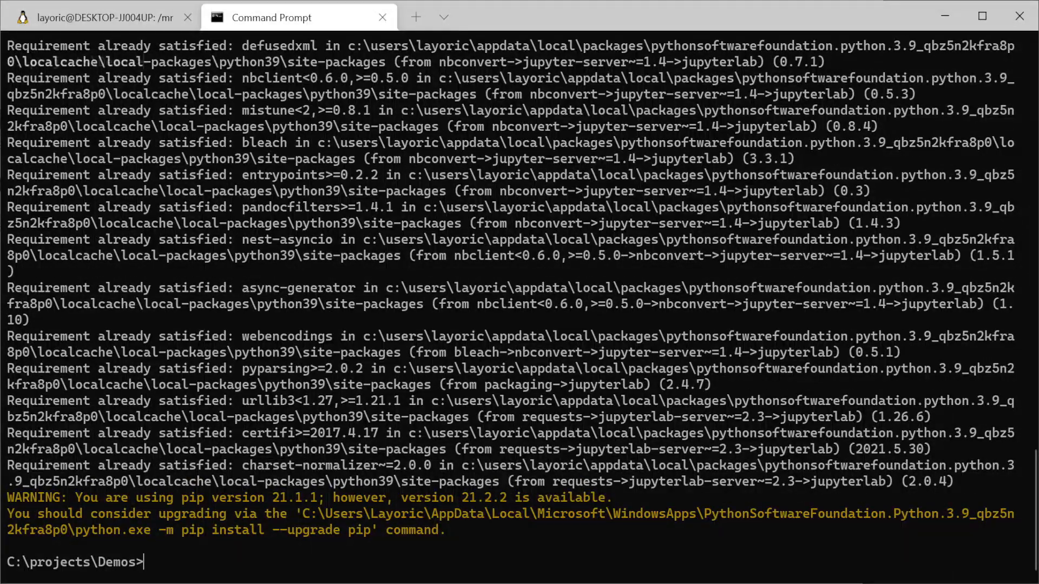
{"action": "type", "text": "cd my-notebooks"}
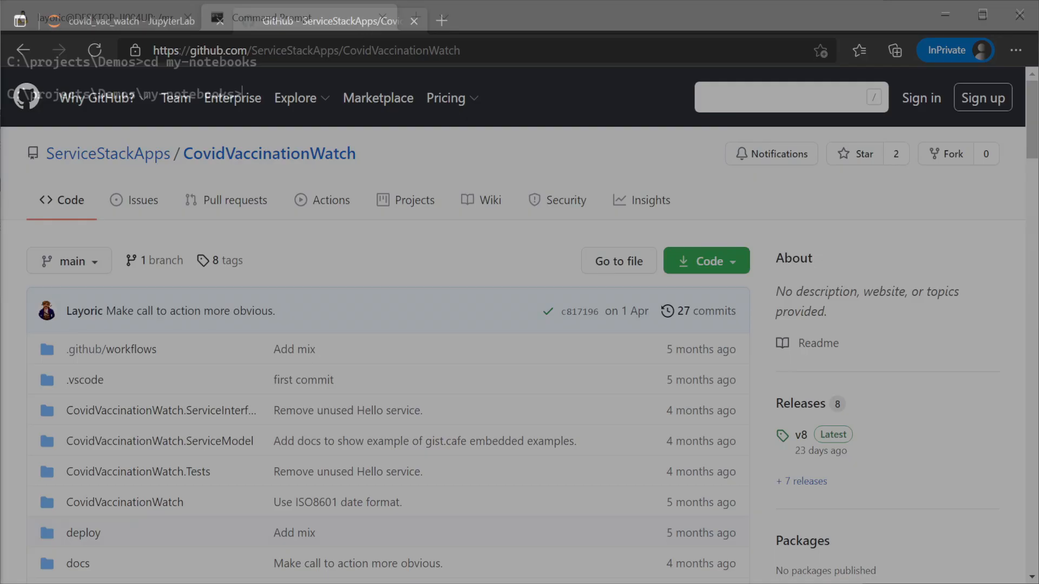
Step: Scroll the CovidVaccinationWatch README and follow the hosted covid-vac-watch.netcore.io link
{"action": "scroll", "scroll_direction": "down", "scroll_amount": 3}
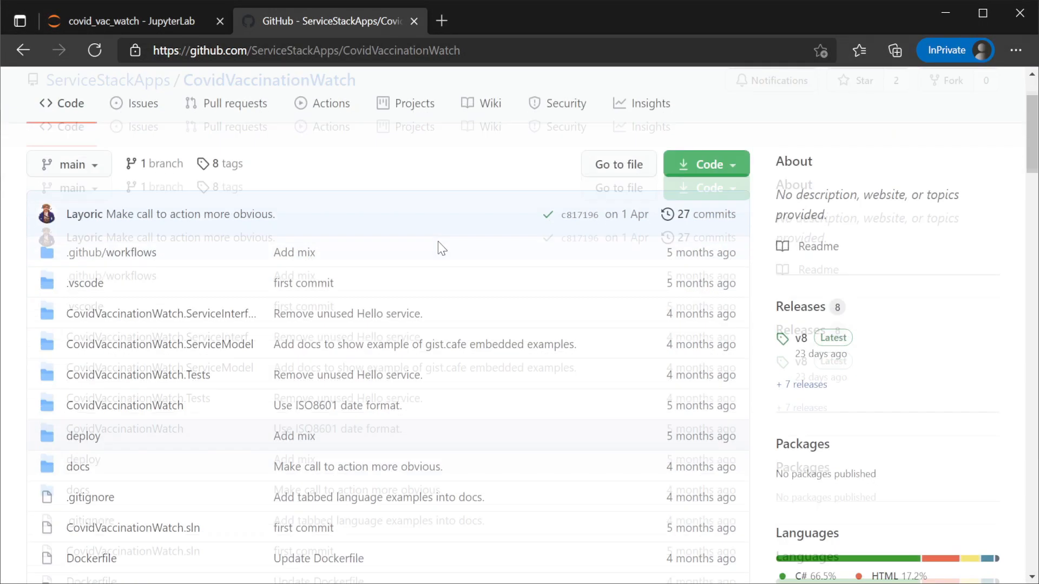
{"action": "scroll", "scroll_direction": "down", "scroll_amount": 3}
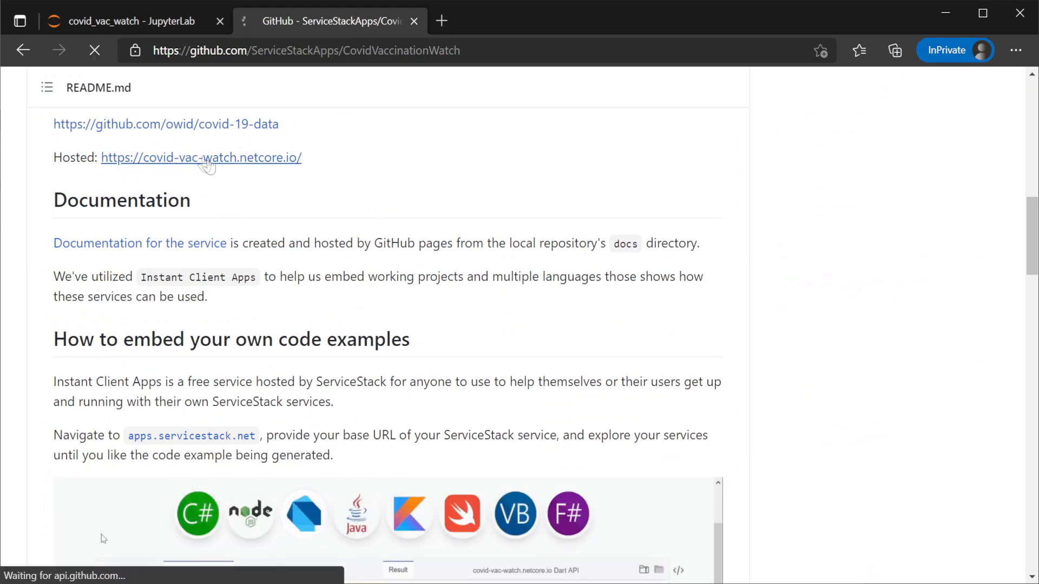
{"action": "left_click", "coordinate": [201, 158]}
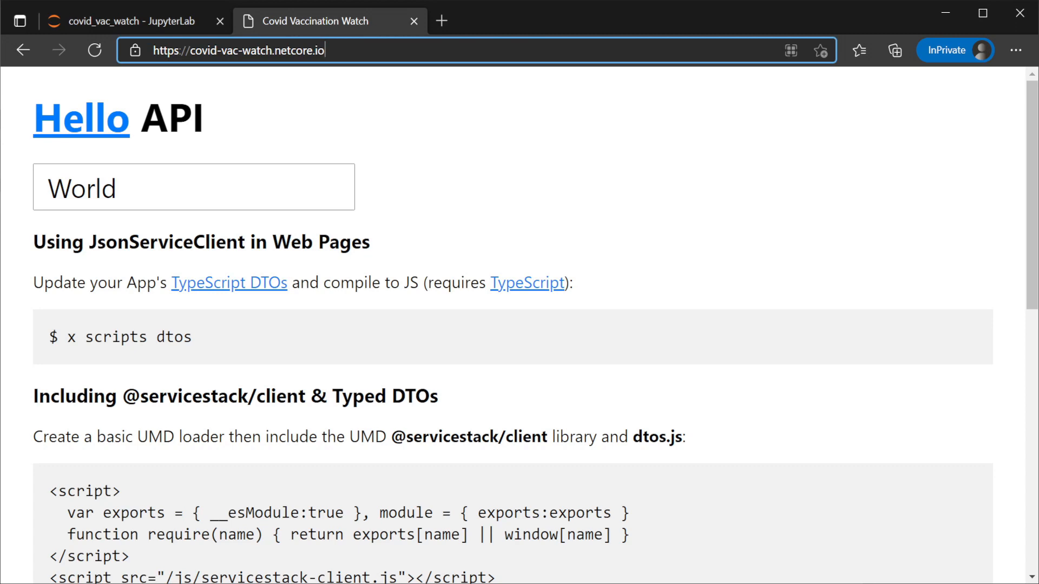
Step: Load the service's /metadata page and select the QueryVaccinationRates operation name
{"action": "type", "text": "/metadata"}
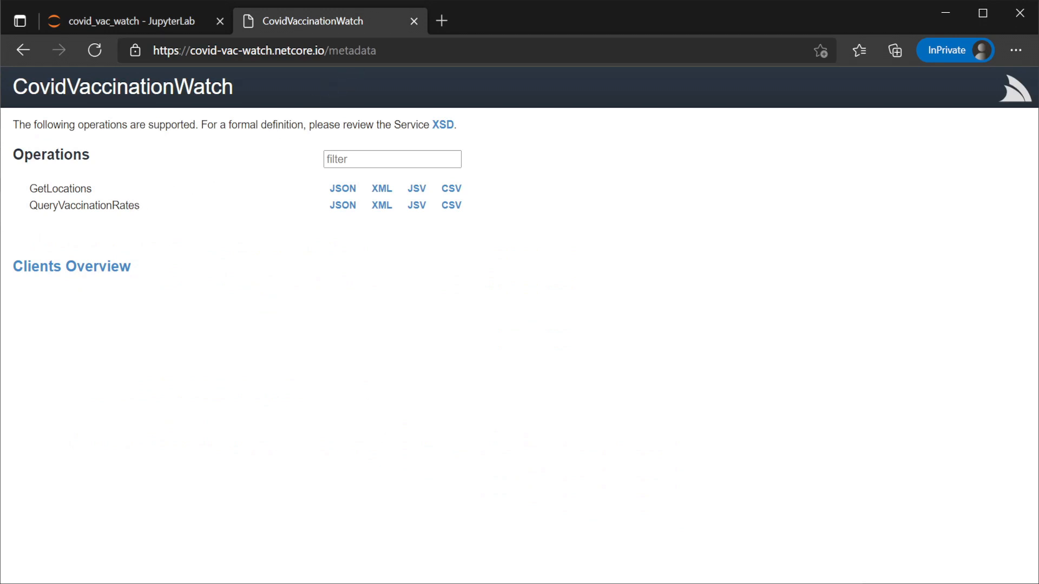
{"action": "double_click", "coordinate": [60, 189]}
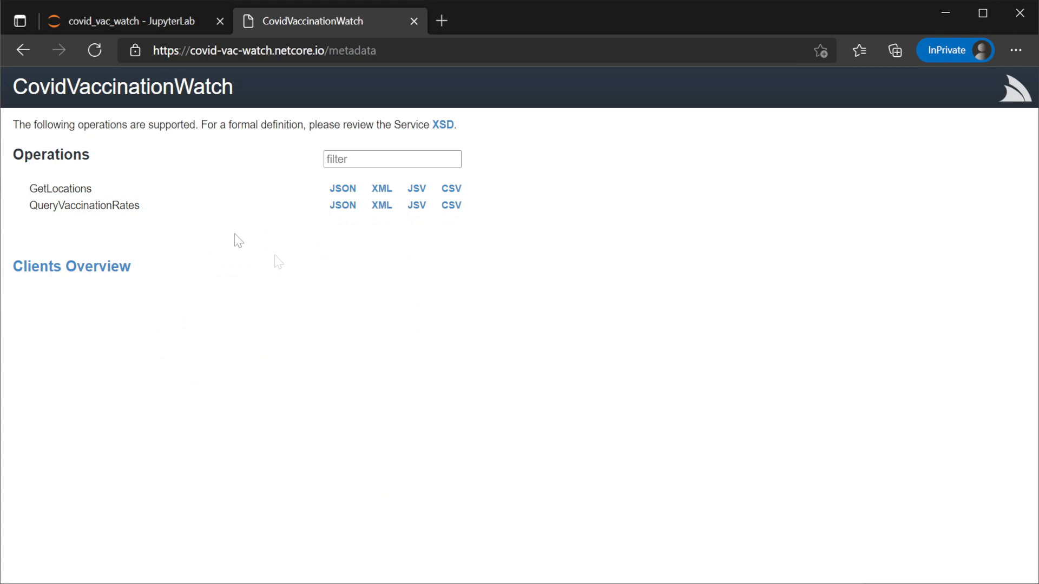
{"action": "mouse_move", "coordinate": [278, 261]}
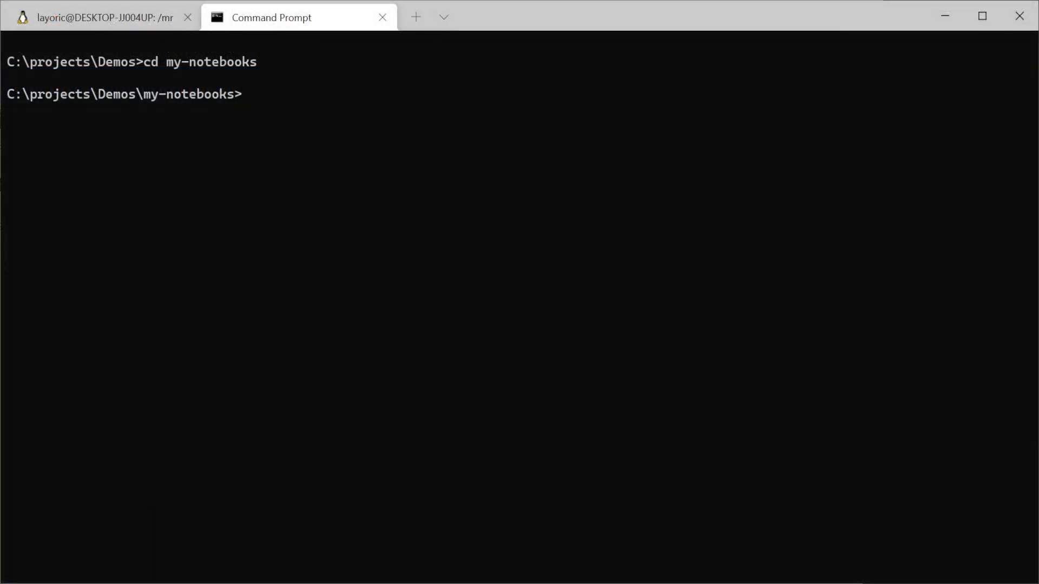
Step: Launch jupyter-lab from my-notebooks, bringing up the Launcher at localhost:8888
{"action": "type", "text": "jupyter-l"}
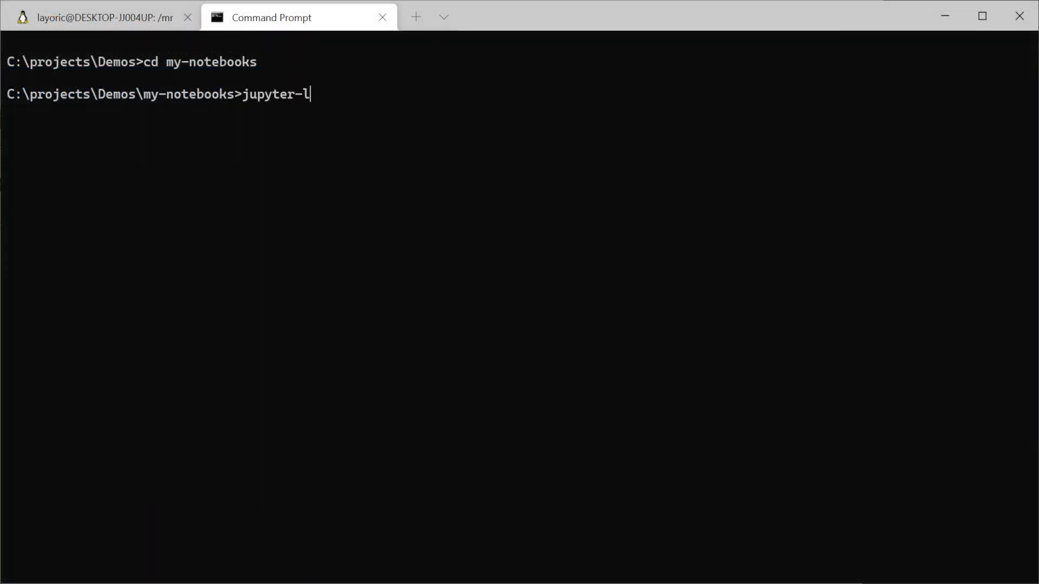
{"action": "type", "text": "ab"}
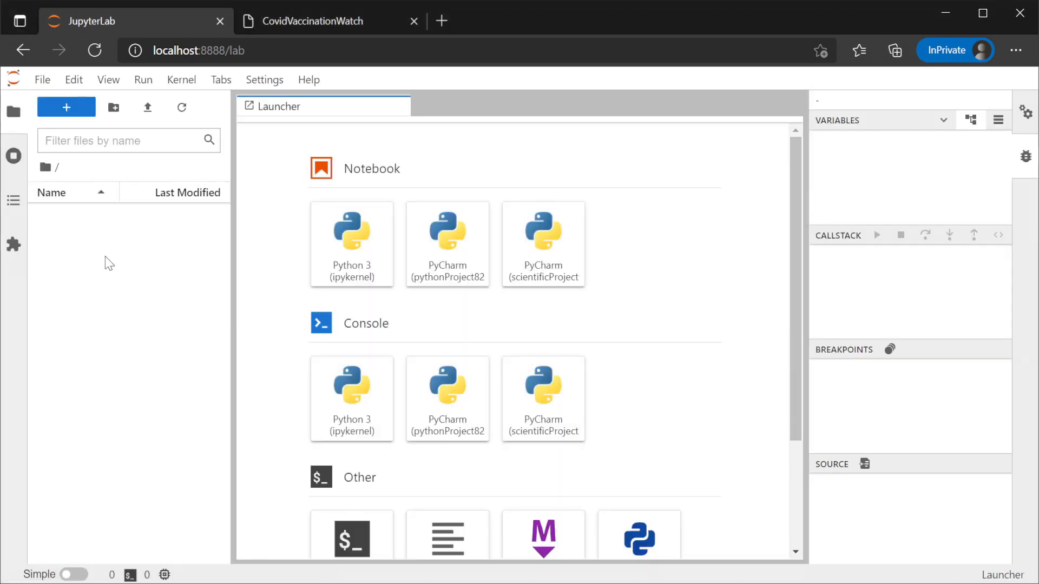
{"action": "mouse_move", "coordinate": [361, 259]}
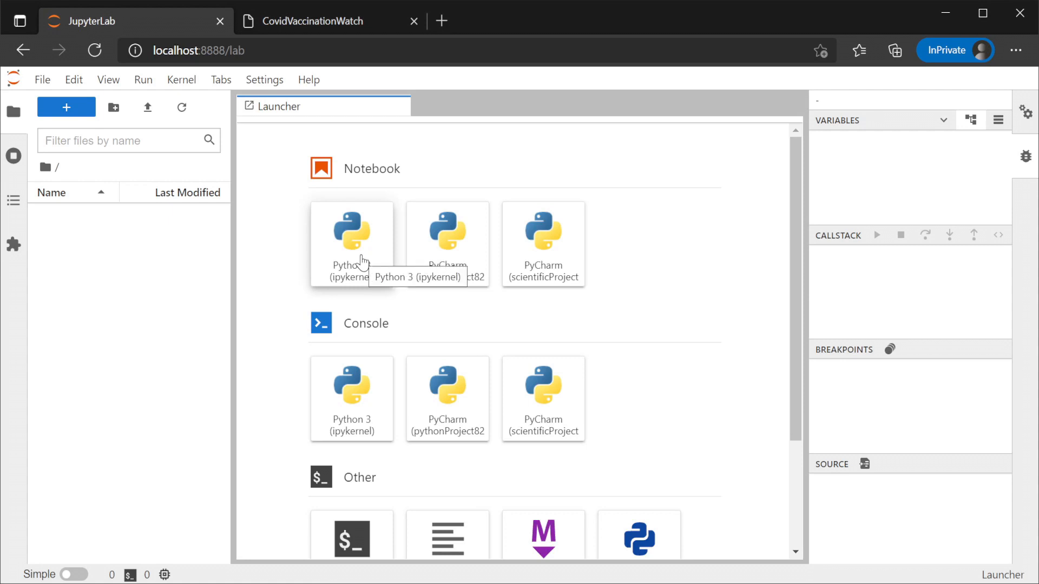
Step: Start a Python 3 (ipykernel) notebook from the Launcher, creating Untitled.ipynb
{"action": "left_click", "coordinate": [351, 232]}
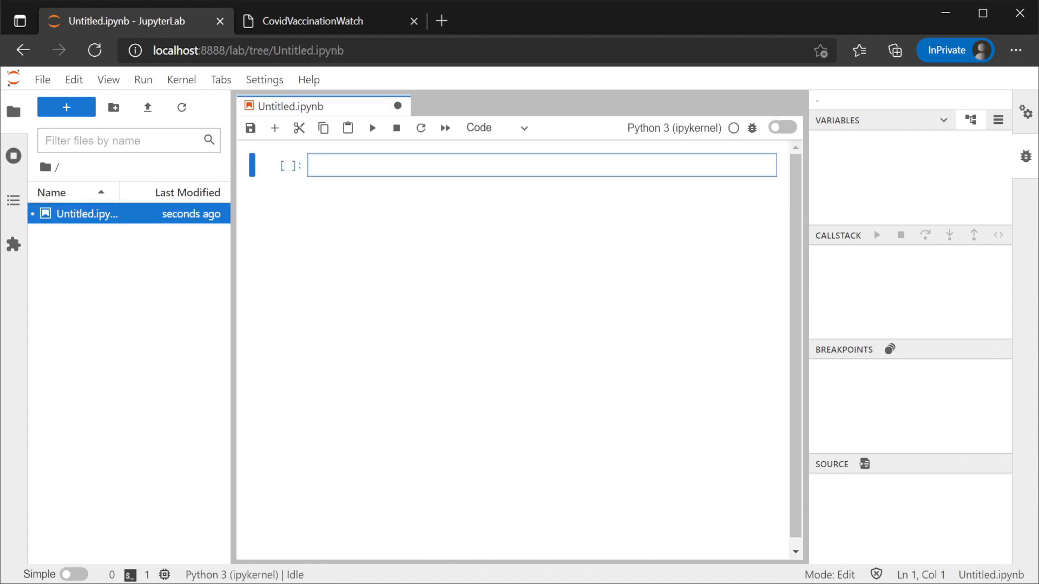
{"action": "mouse_move", "coordinate": [390, 251]}
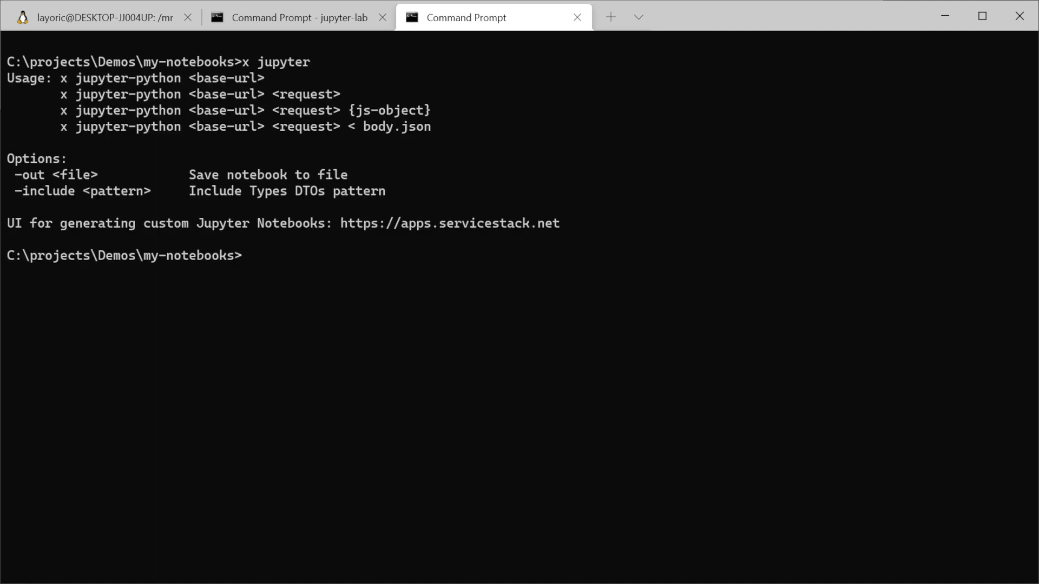
{"action": "mouse_move", "coordinate": [70, 84]}
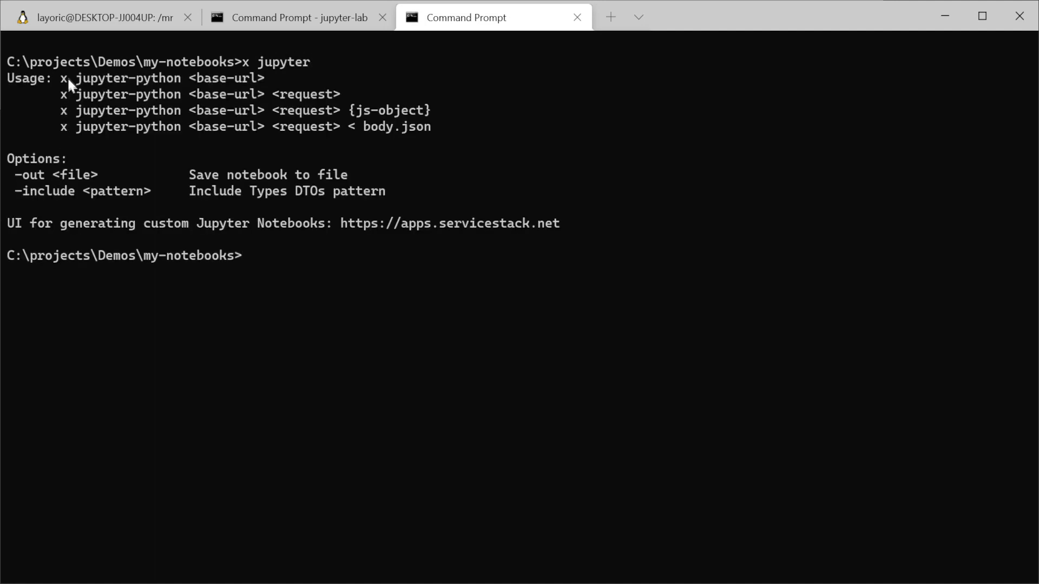
{"action": "left_click_drag", "start_coordinate": [59, 78], "coordinate": [269, 77]}
{"action": "type", "text": "x jupyter"}
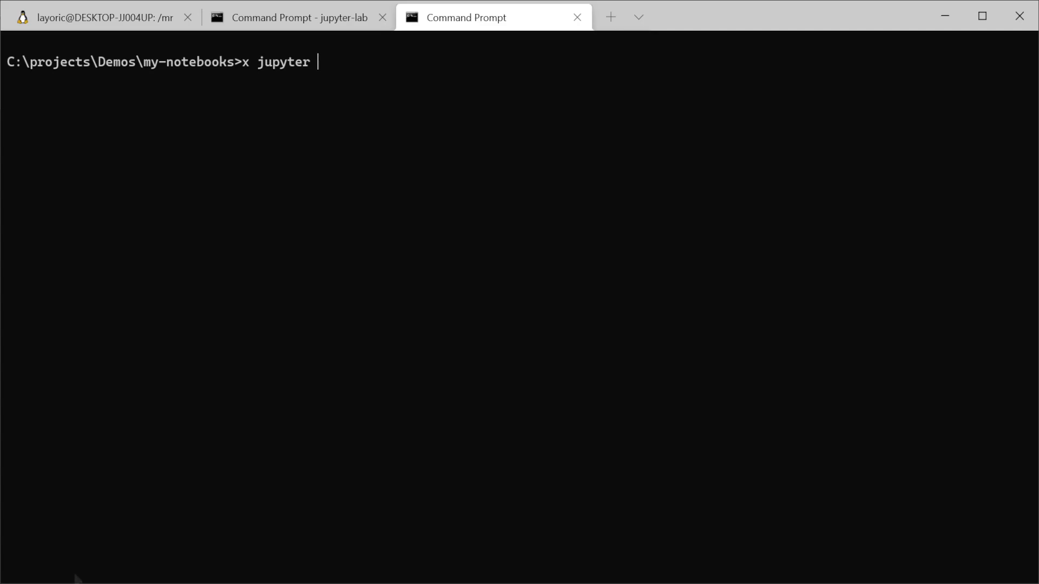
{"action": "type", "text": "https://covid-vac-watch.netcore.io/"}
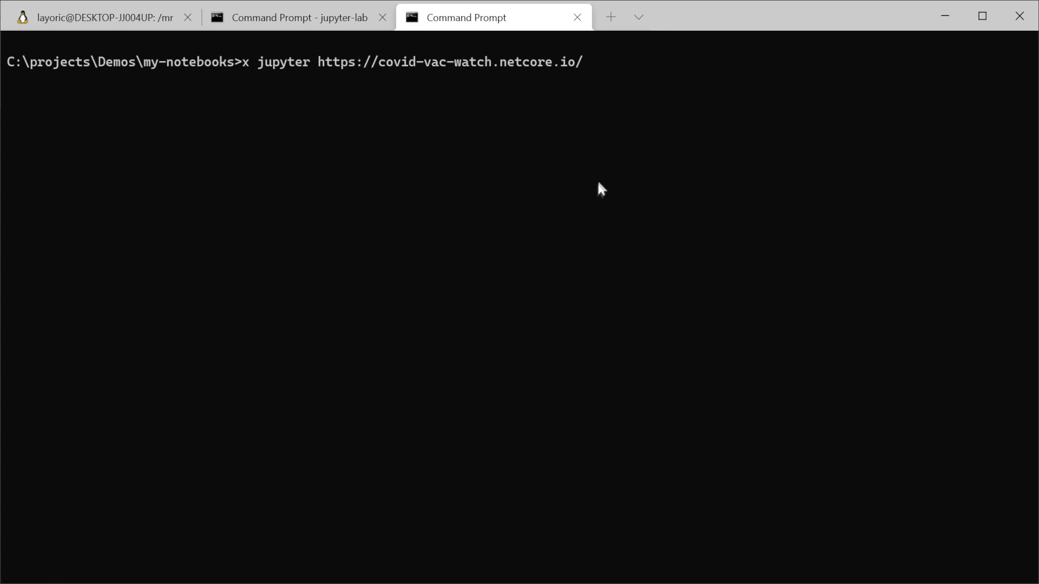
{"action": "type", "text": "QueryVaccinationRates"}
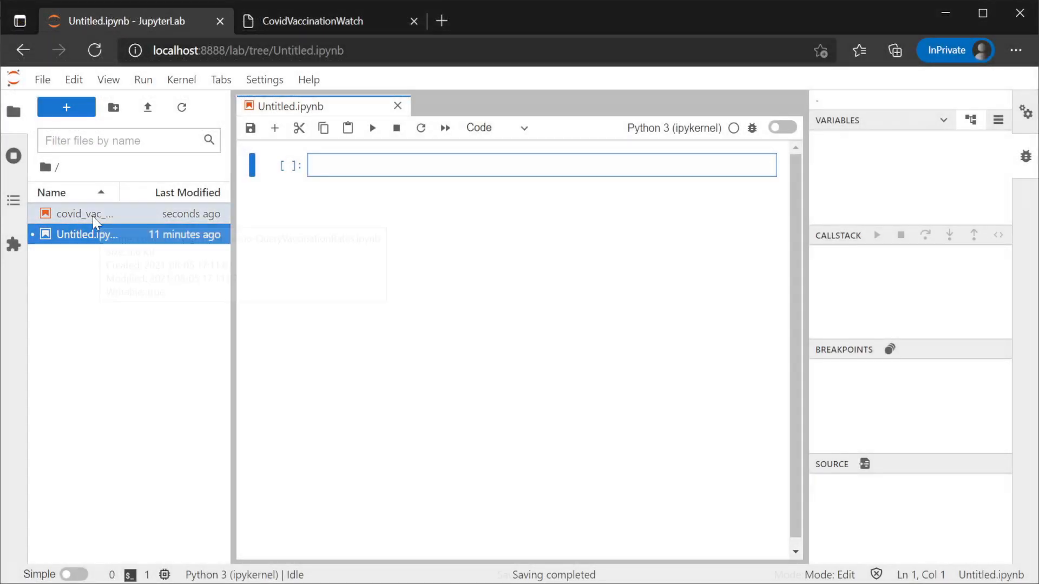
Step: Open the generated covid_vac notebook and scroll down through its cells
{"action": "left_click", "coordinate": [85, 213]}
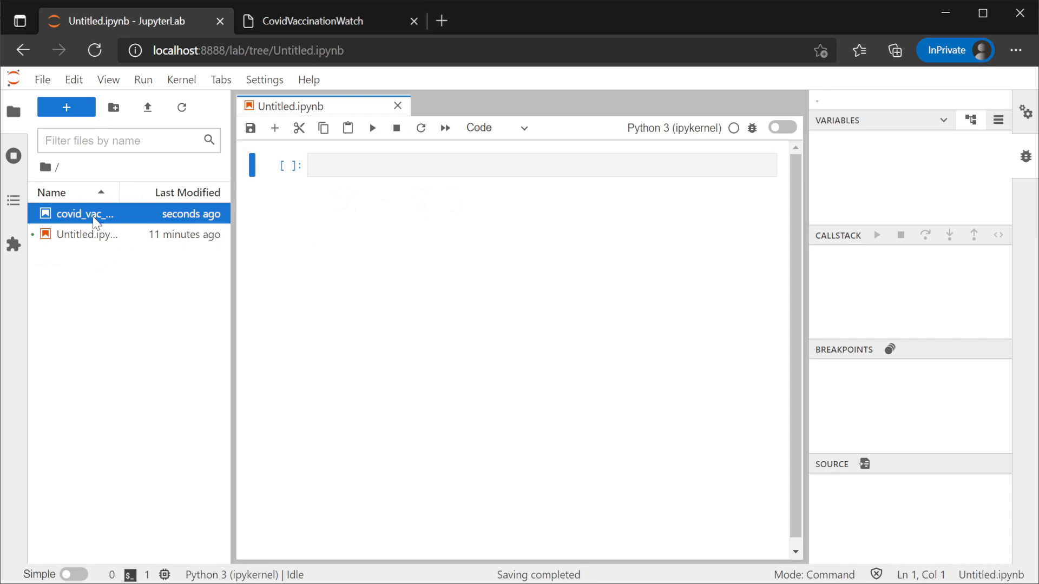
{"action": "double_click", "coordinate": [85, 214]}
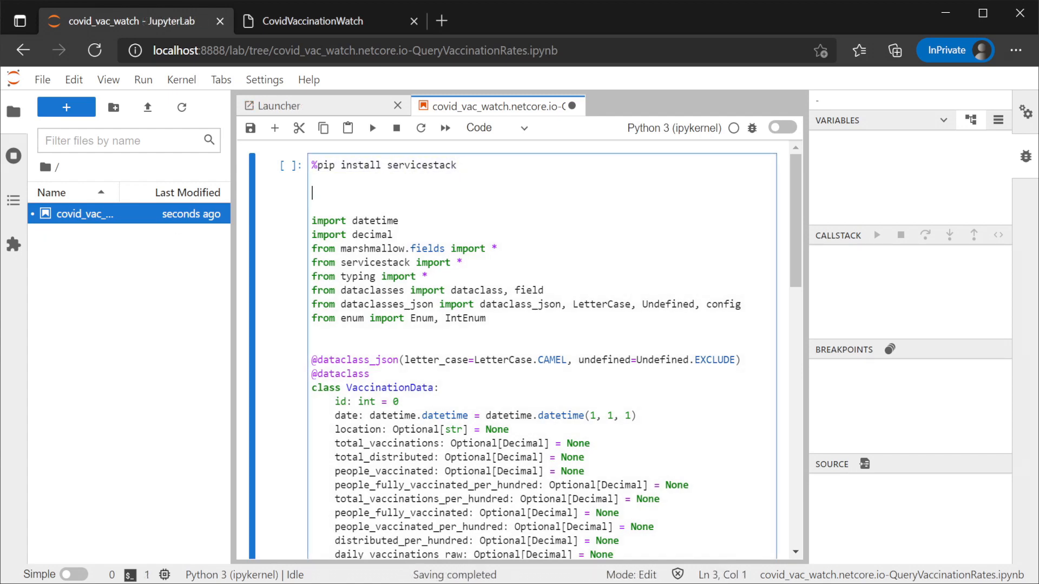
{"action": "scroll", "scroll_direction": "down", "scroll_amount": 3}
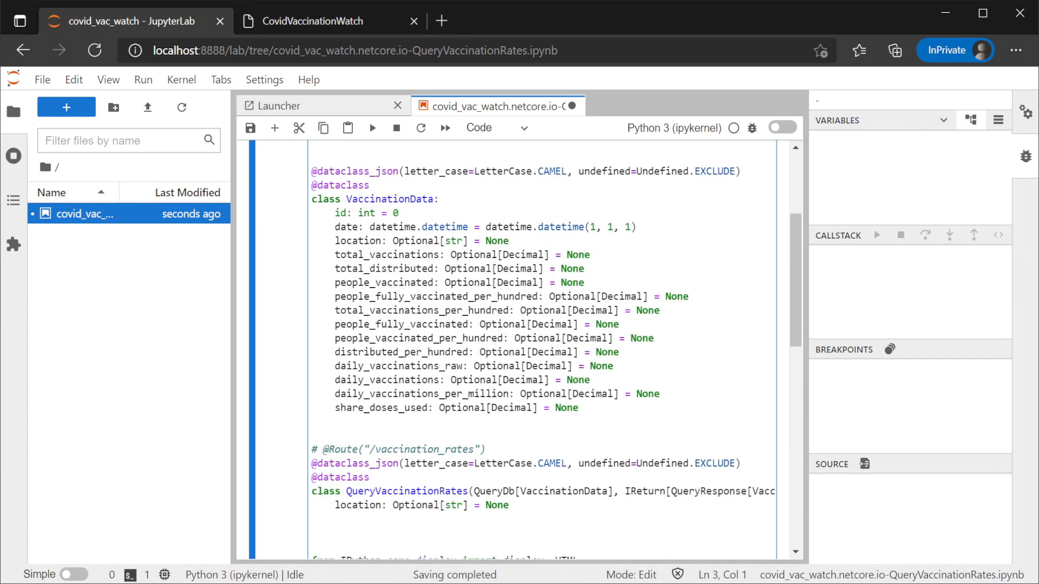
{"action": "scroll", "scroll_direction": "down", "scroll_amount": 3}
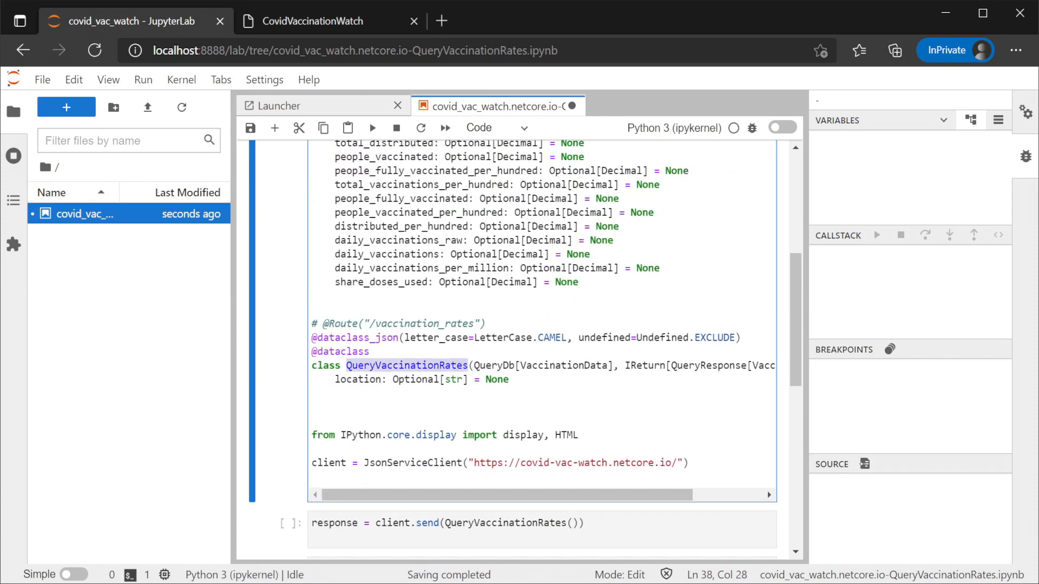
{"action": "scroll", "scroll_direction": "down", "scroll_amount": 3}
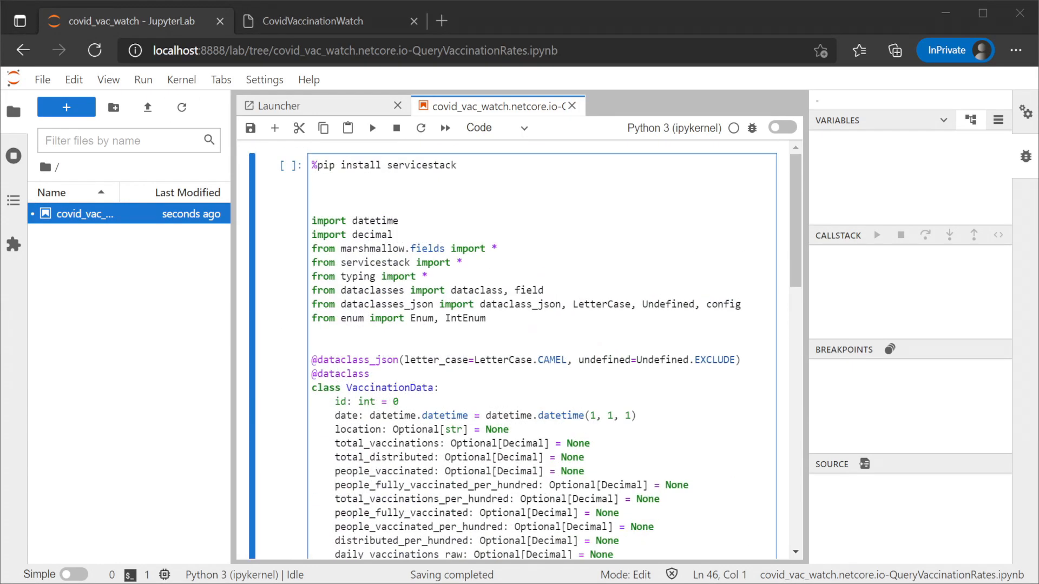
Step: Run the pip install servicestack, vaccination query and display cells, showing Alabama results
{"action": "left_click", "coordinate": [372, 127]}
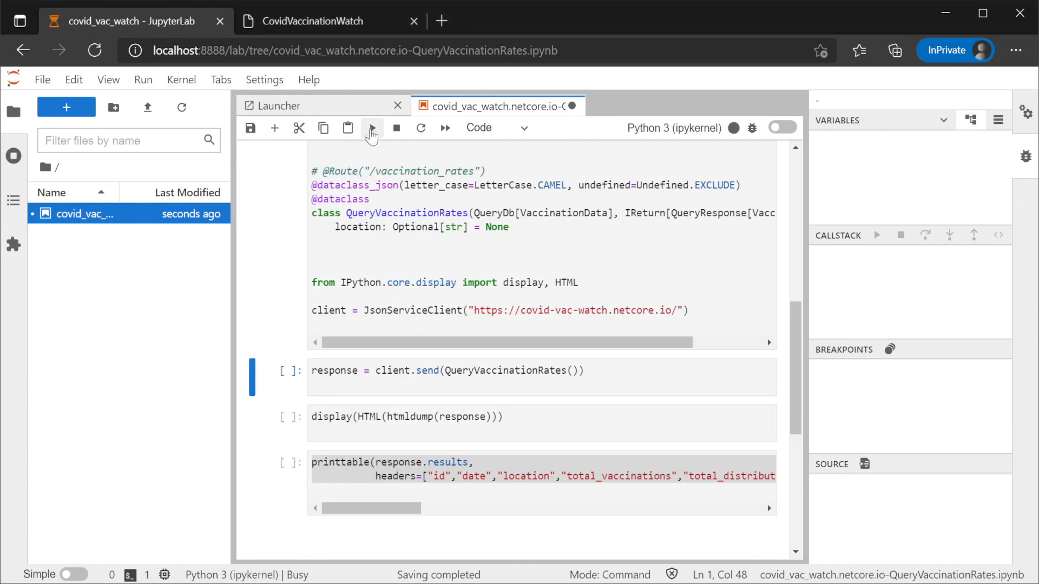
{"action": "left_click", "coordinate": [371, 128]}
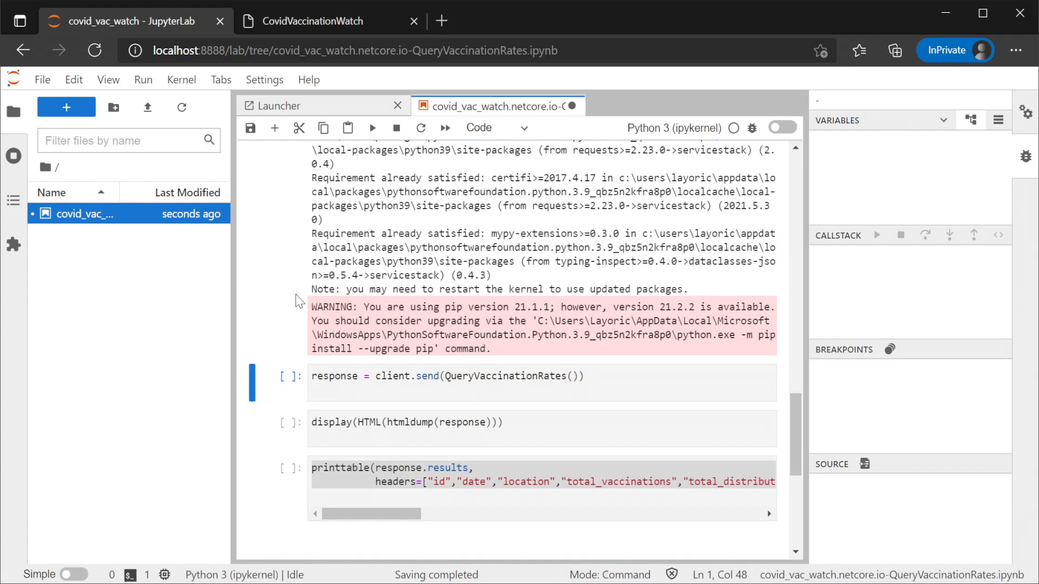
{"action": "left_click", "coordinate": [463, 383]}
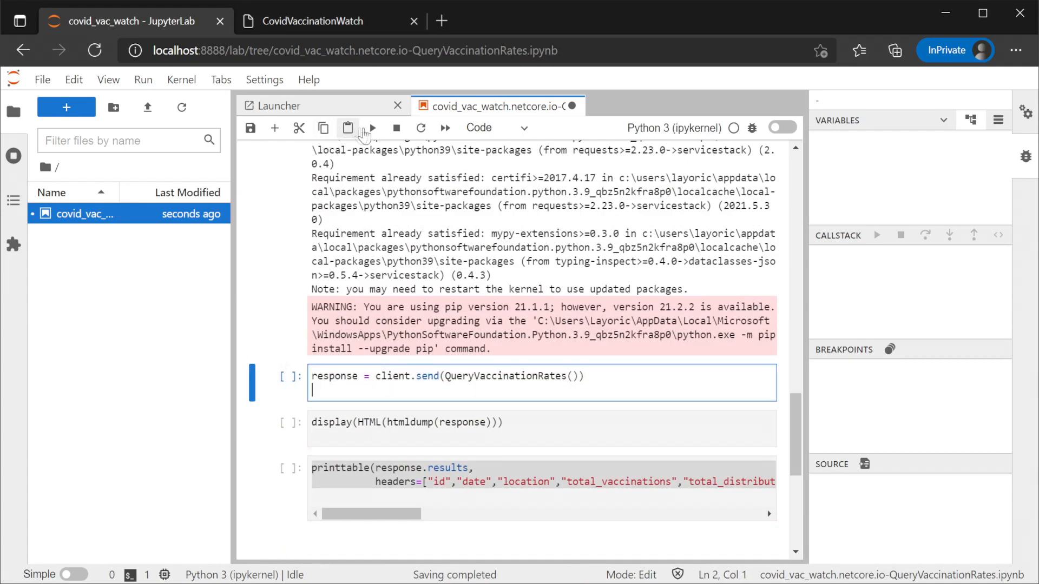
{"action": "left_click", "coordinate": [372, 128]}
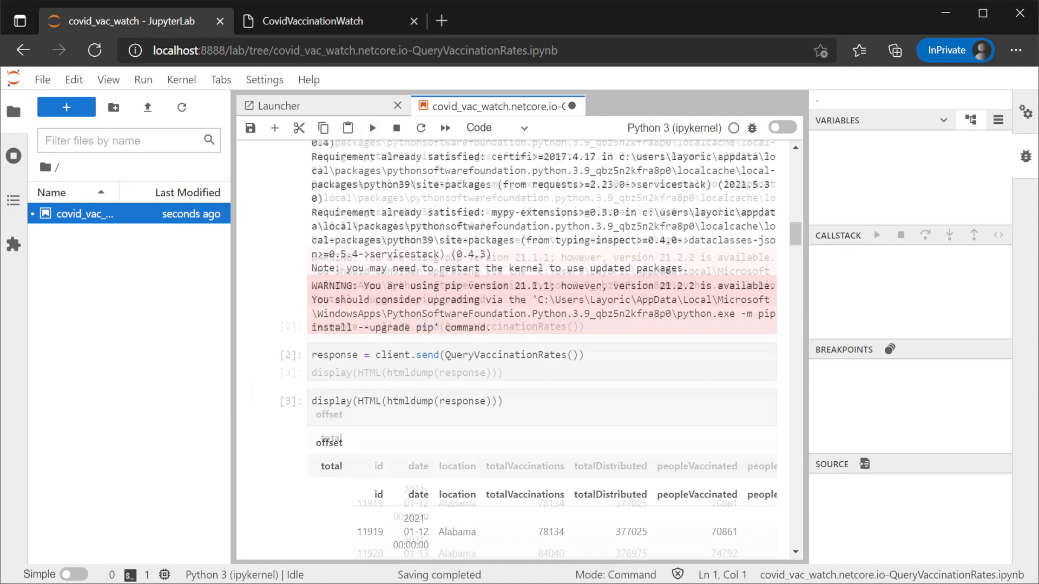
{"action": "scroll", "scroll_direction": "down", "scroll_amount": 3}
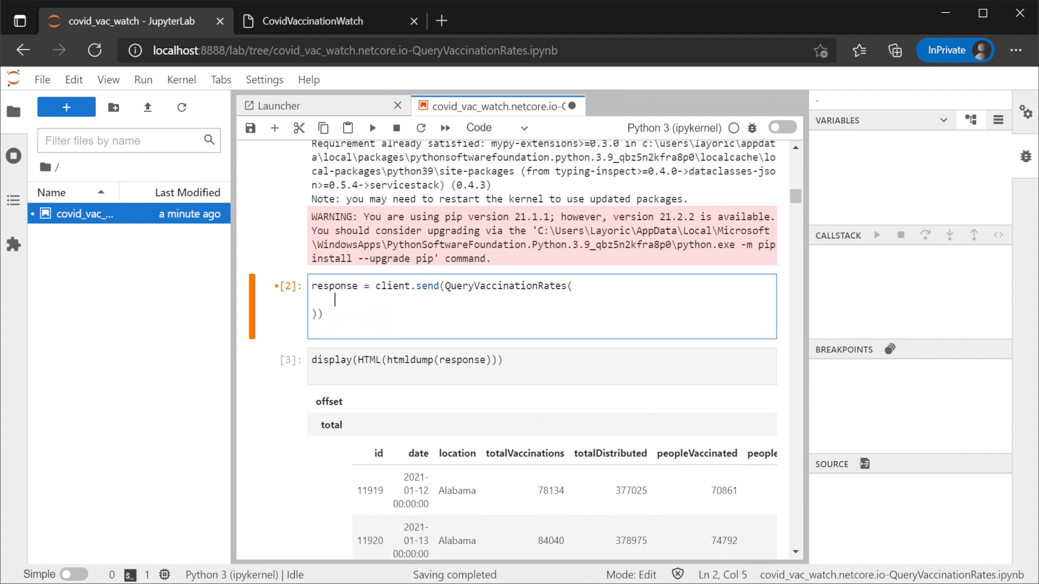
Step: Add location="Arizona" to the send call and redisplay the Arizona-only results table
{"action": "type", "text": "location=\""}
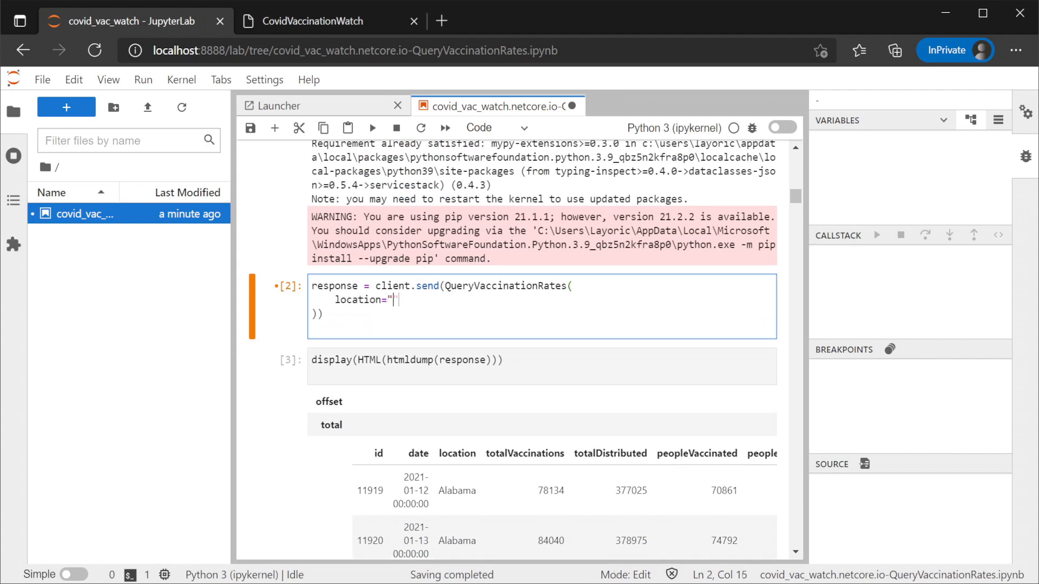
{"action": "type", "text": "Ariz"}
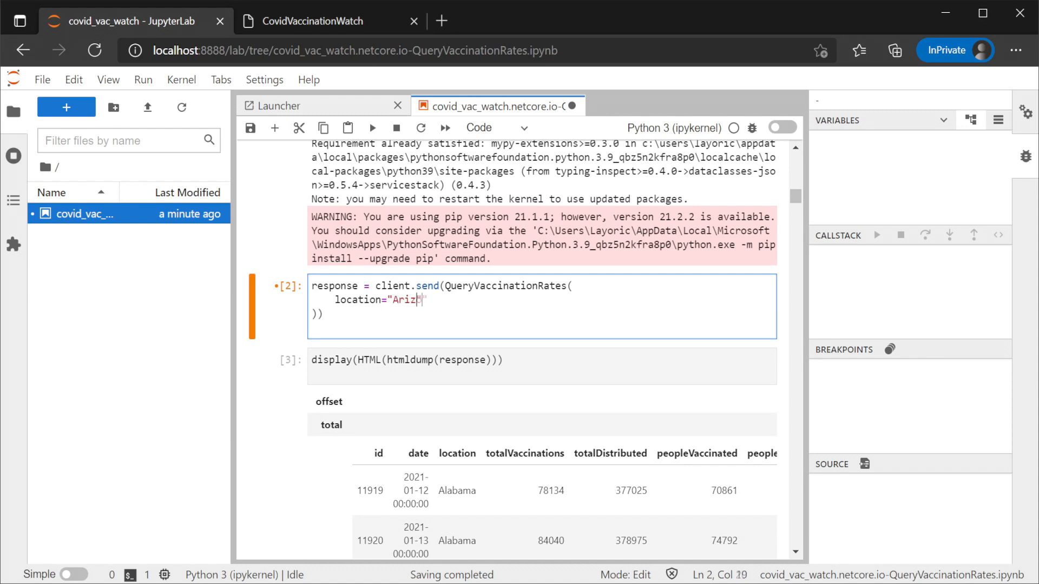
{"action": "type", "text": "ona"}
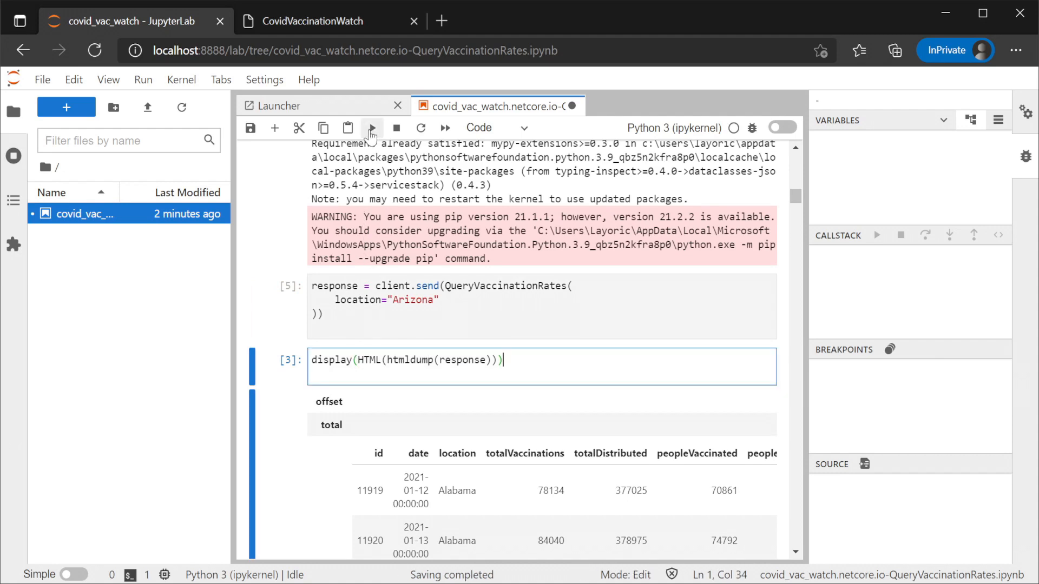
{"action": "left_click", "coordinate": [373, 127]}
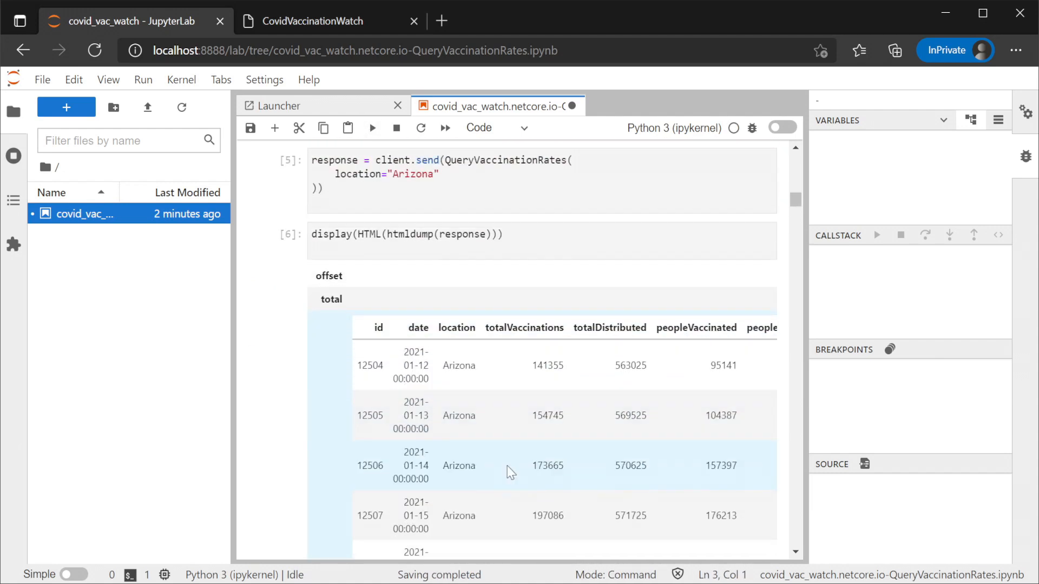
{"action": "scroll", "scroll_direction": "down", "scroll_amount": 3}
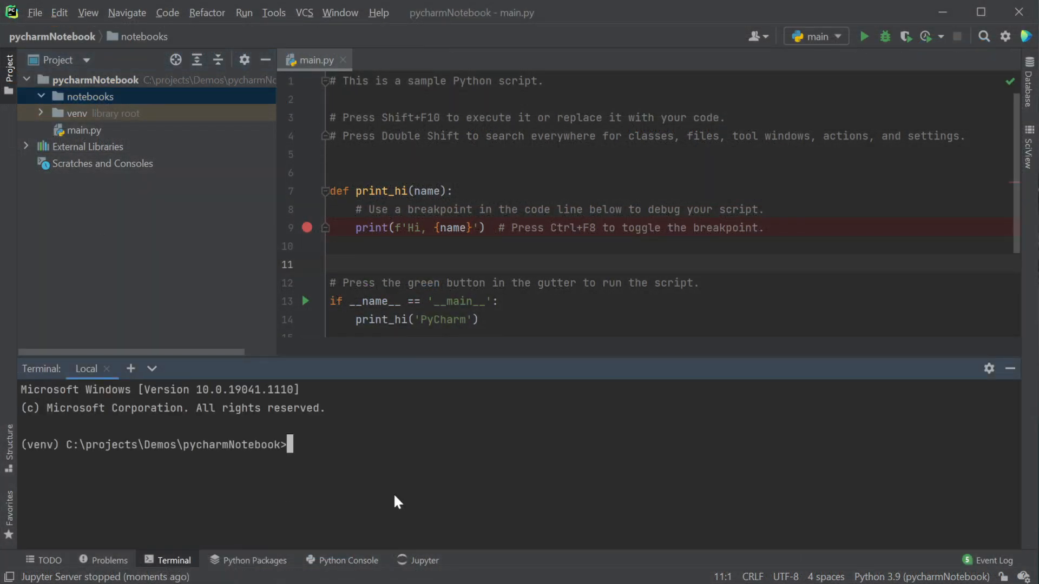
{"action": "type", "text": "x jupyter https://covid-vac-watch.netcore.io/ QueryVaccinationRates"}
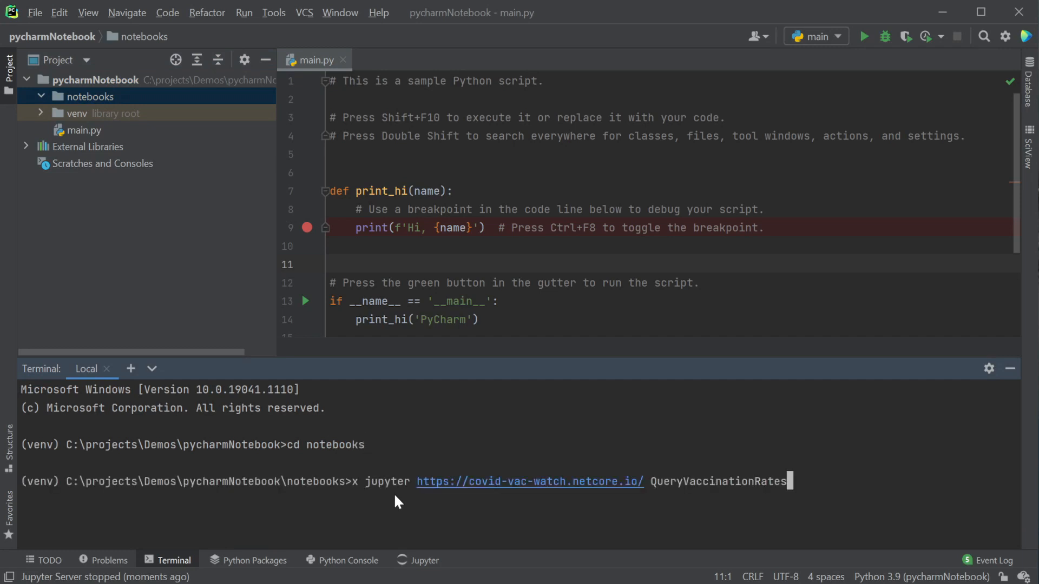
{"action": "key", "text": "Enter"}
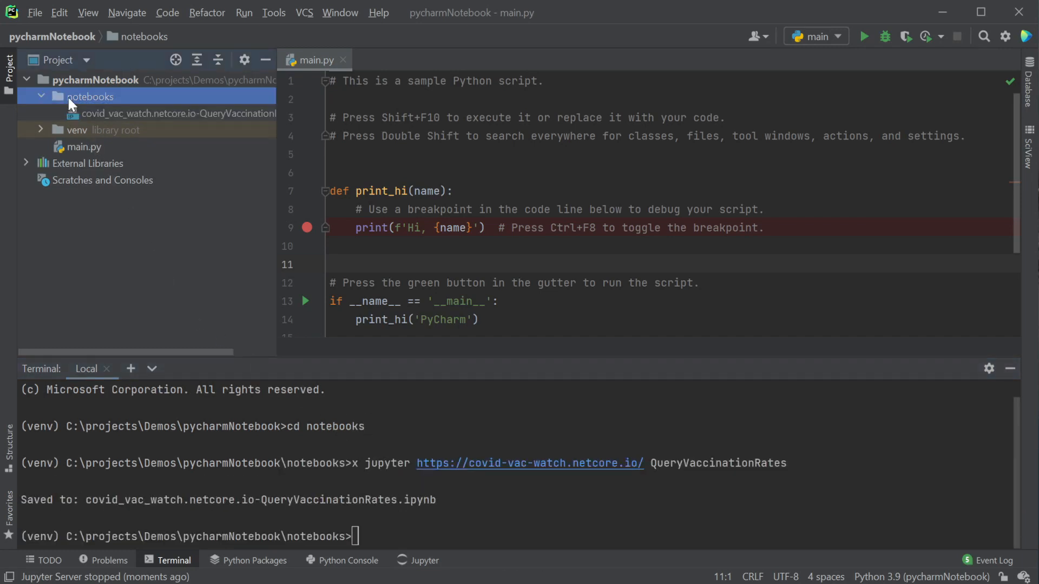
{"action": "double_click", "coordinate": [180, 113]}
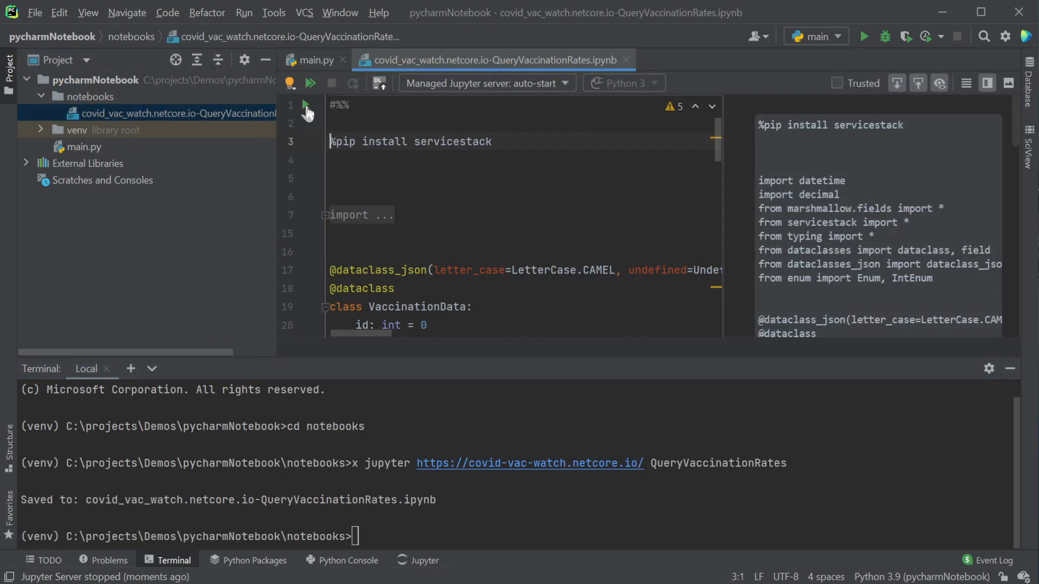
{"action": "left_click", "coordinate": [310, 83]}
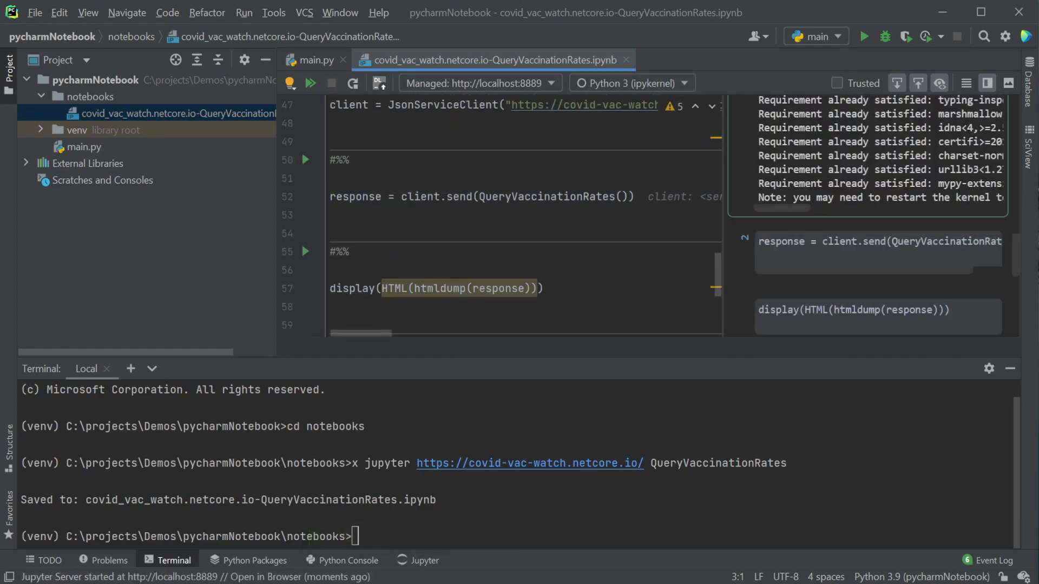
{"action": "scroll", "scroll_direction": "down", "scroll_amount": 3}
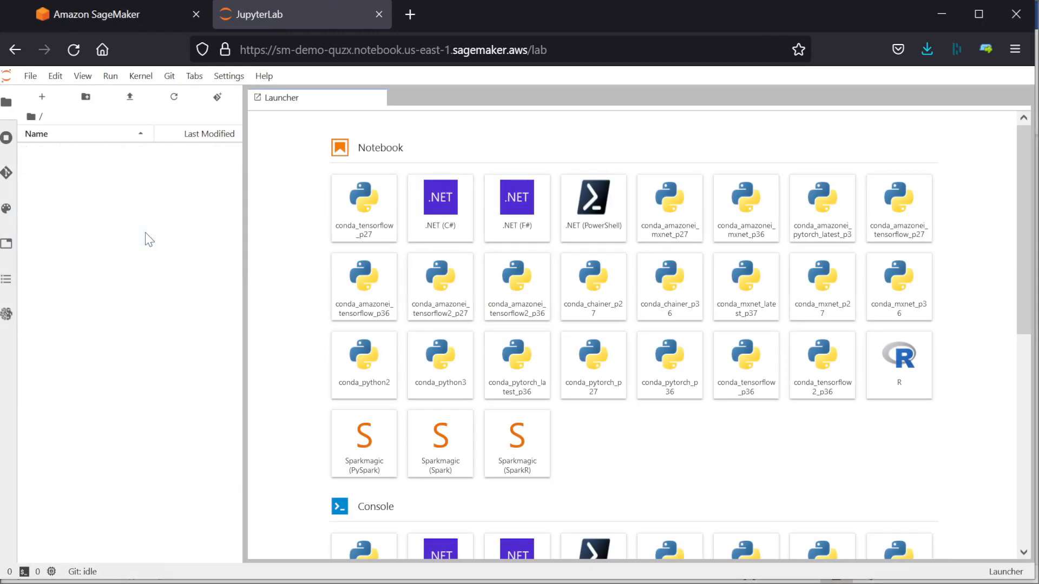
Step: Open the uploaded covid_vac_watch notebook in SageMaker and run its cells
{"action": "double_click", "coordinate": [92, 151]}
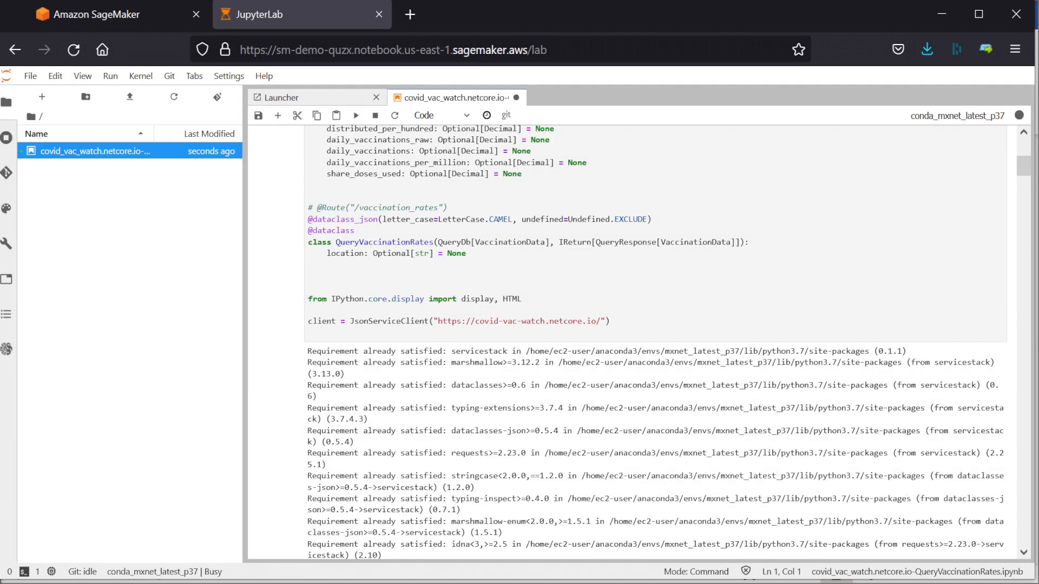
{"action": "left_click", "coordinate": [355, 115]}
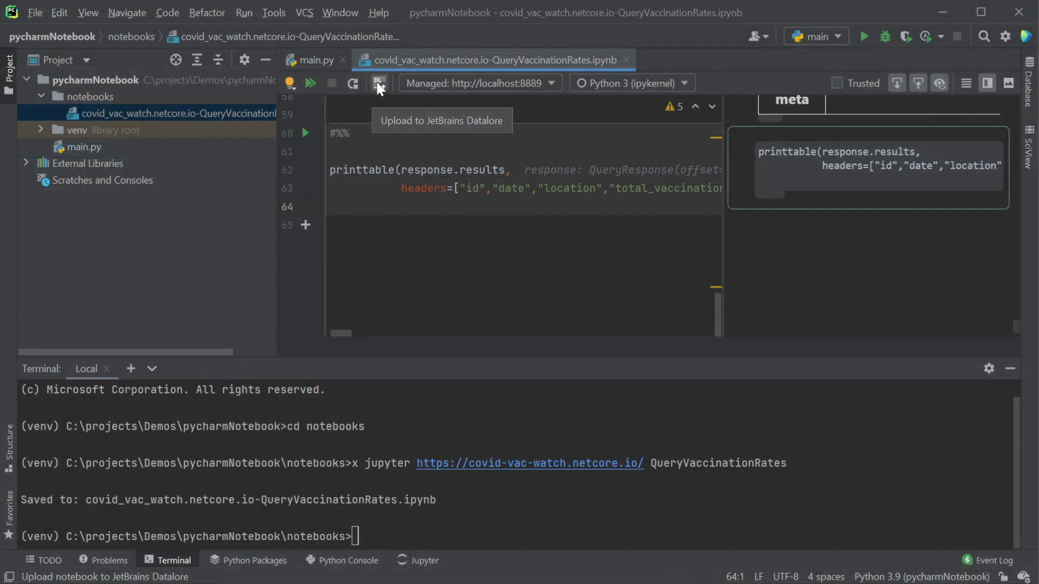
Step: Upload the covid_vac notebook from PyCharm to JetBrains Datalore
{"action": "left_click", "coordinate": [378, 82]}
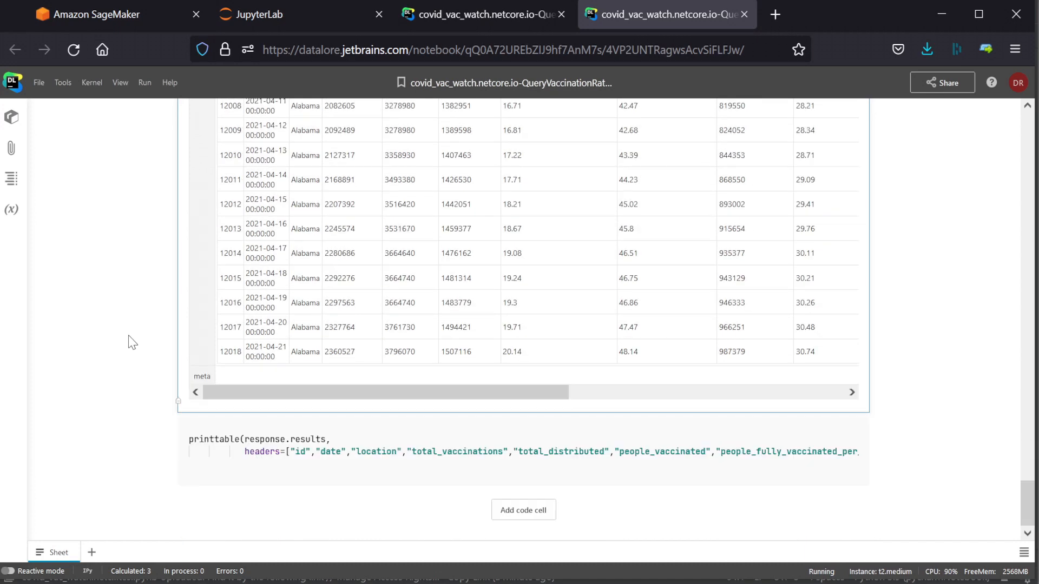
Step: Upload the covid_vac .ipynb to Colab, then run the servicestack setup and results cells
{"action": "left_click", "coordinate": [48, 98]}
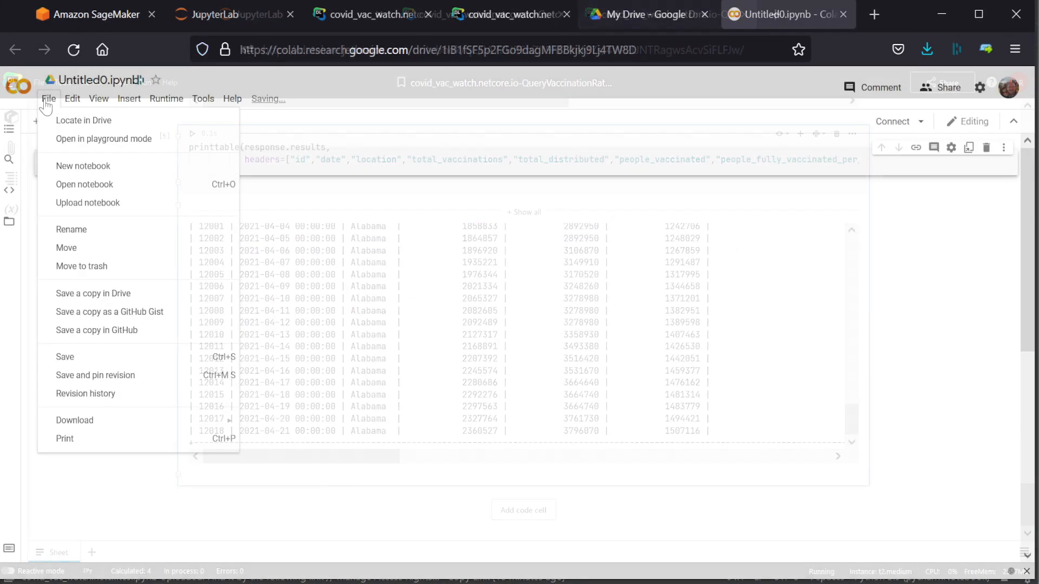
{"action": "left_click", "coordinate": [87, 202]}
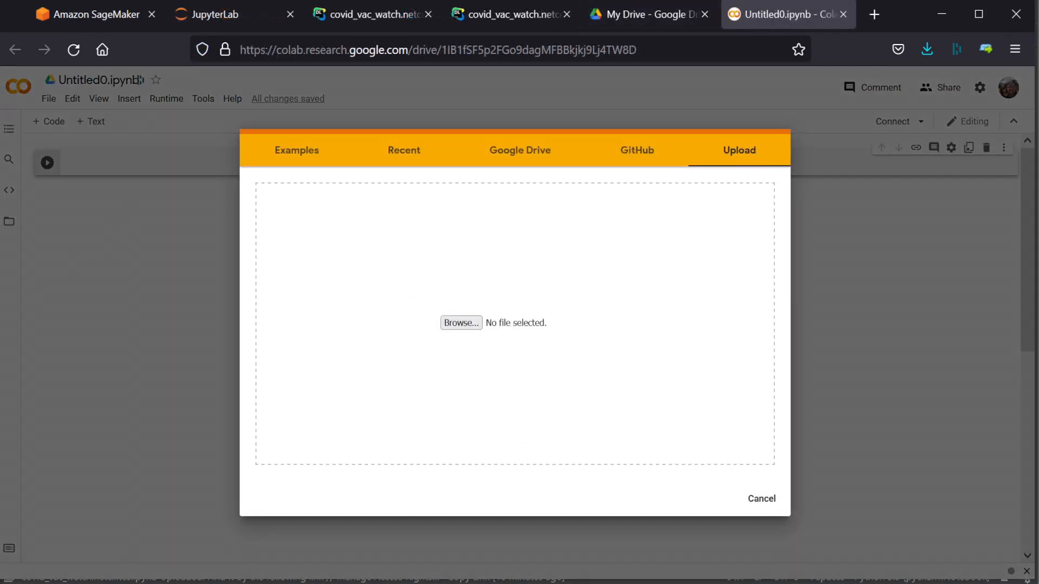
{"action": "left_click", "coordinate": [461, 323]}
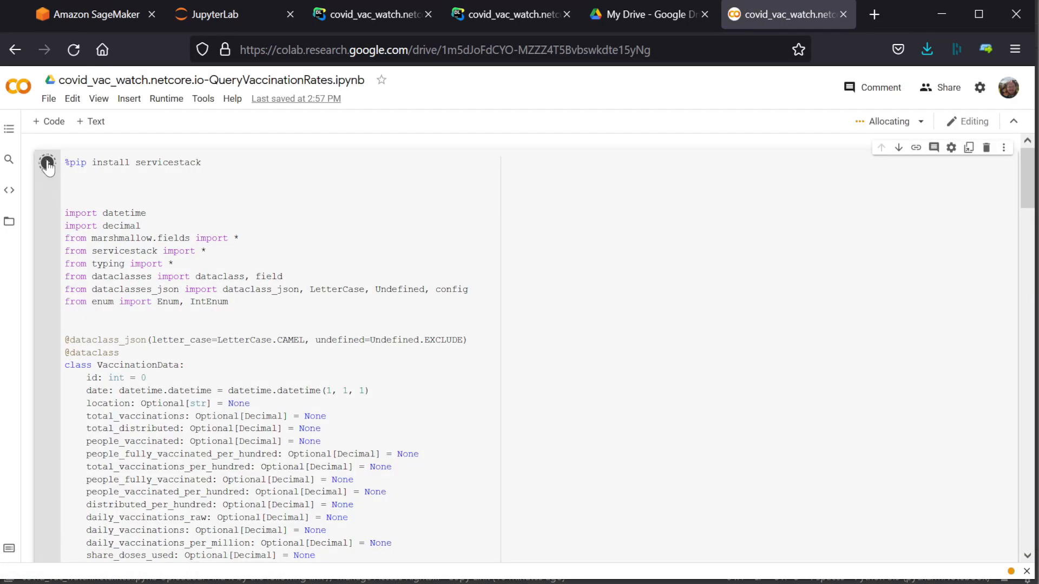
{"action": "left_click", "coordinate": [46, 163]}
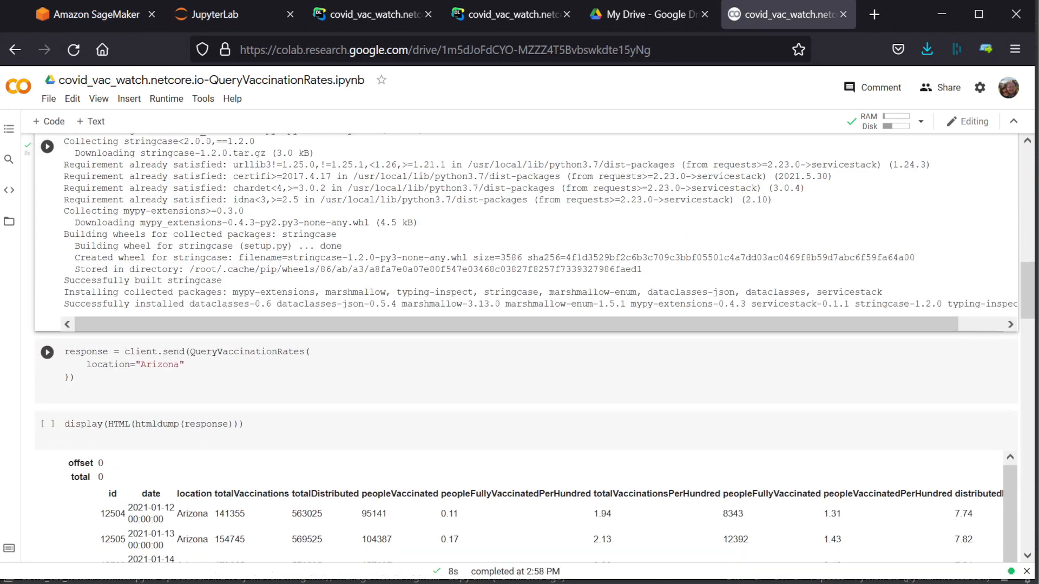
{"action": "left_click", "coordinate": [46, 291]}
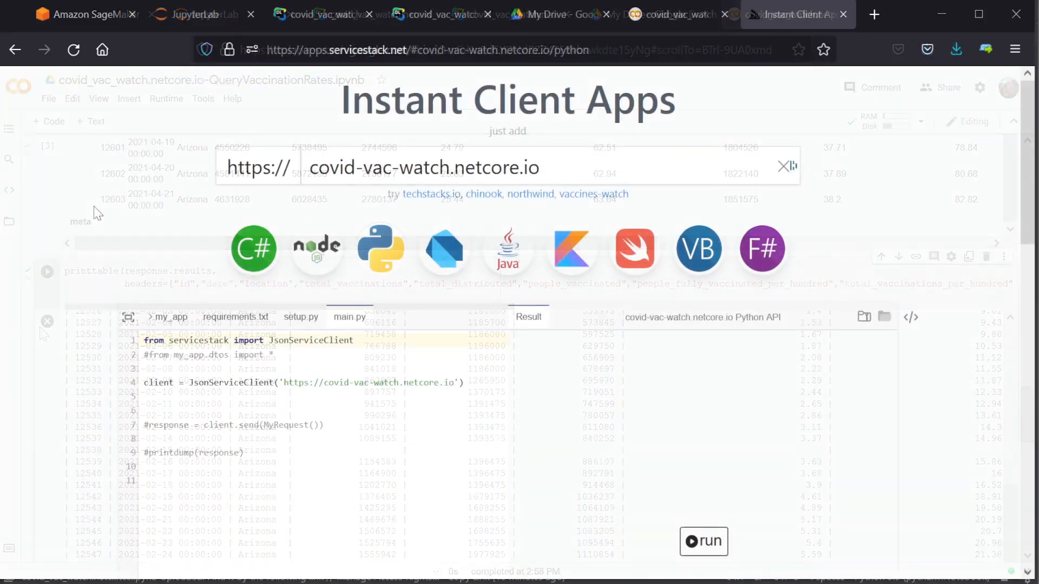
Step: Save the Arizona Python notebook to Google Drive and open the saved file
{"action": "scroll", "scroll_direction": "down", "scroll_amount": 3}
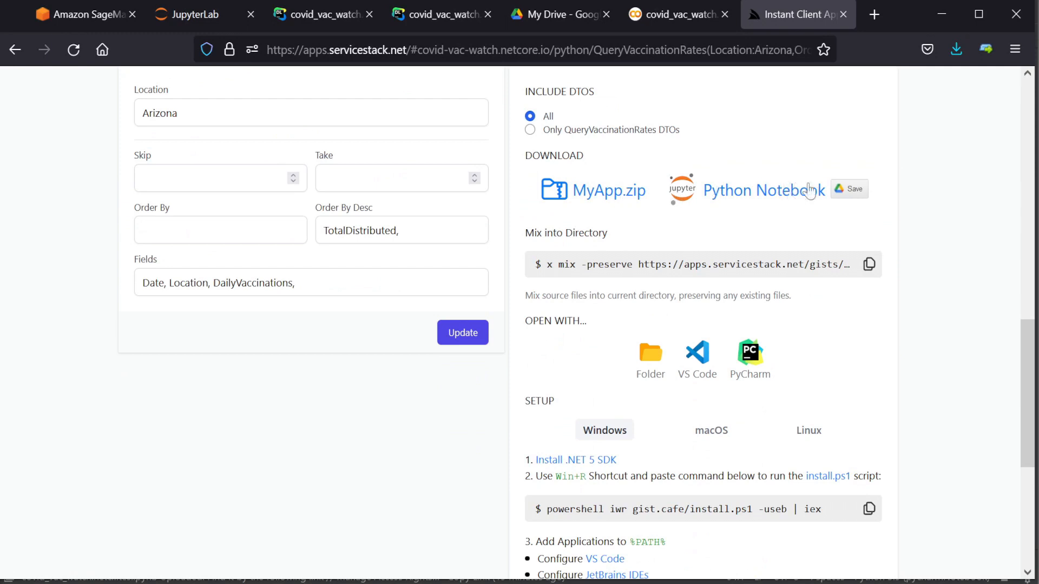
{"action": "left_click", "coordinate": [850, 189]}
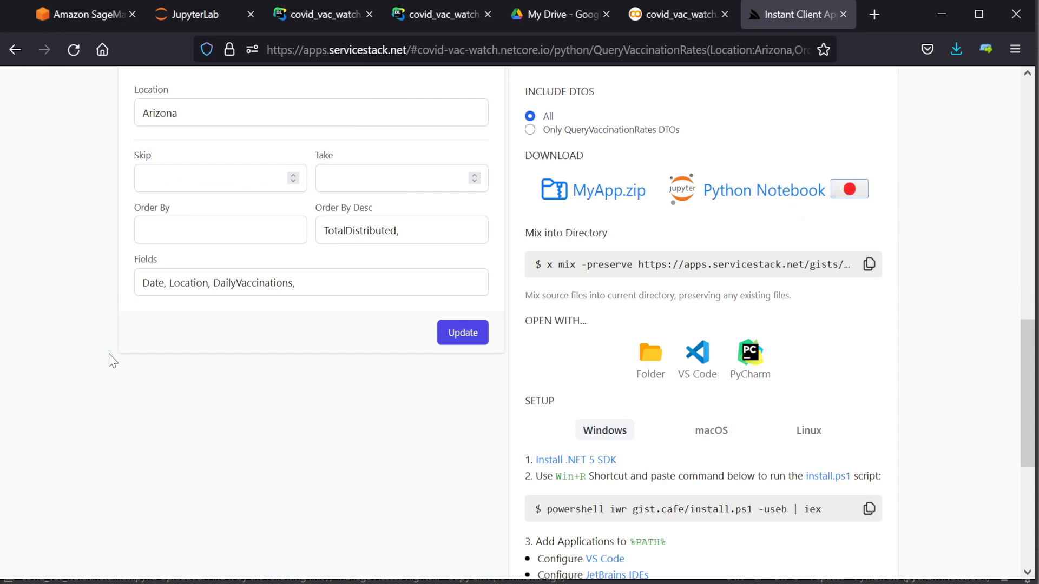
{"action": "left_click", "coordinate": [850, 189]}
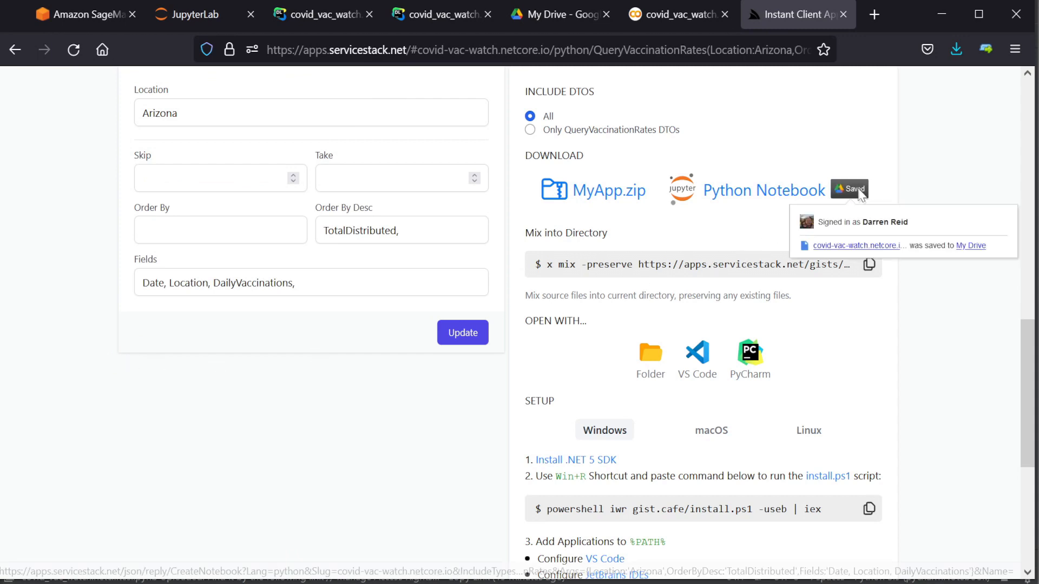
{"action": "left_click", "coordinate": [764, 190]}
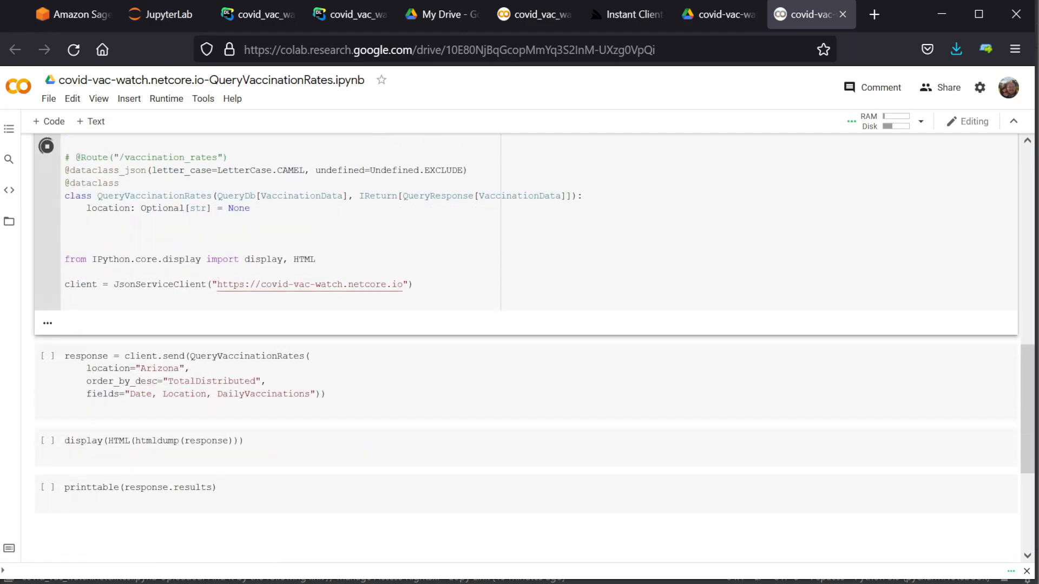
Step: Run the Arizona query, results display and printtable cells in the Drive notebook
{"action": "left_click", "coordinate": [47, 146]}
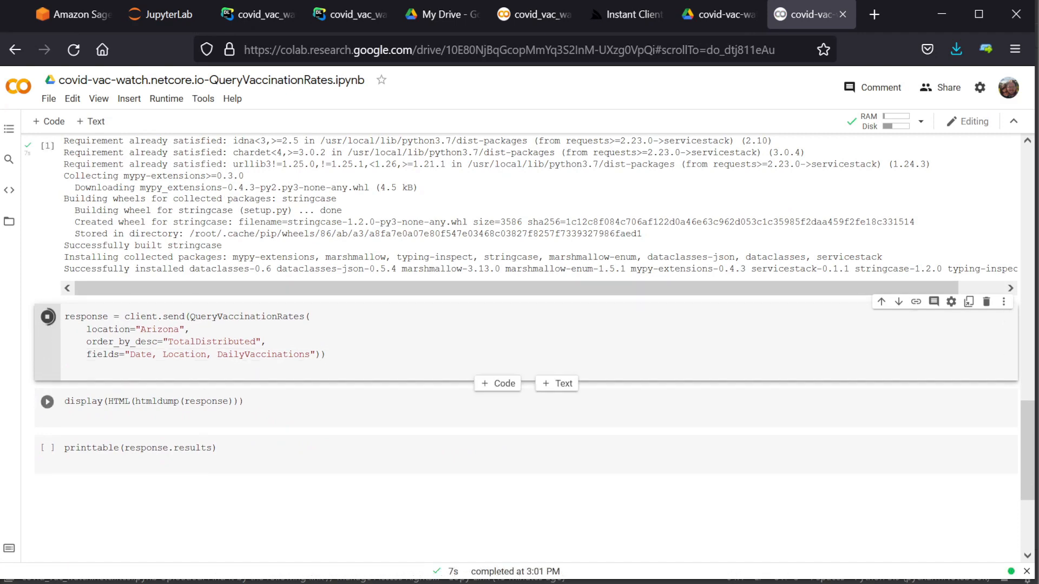
{"action": "left_click", "coordinate": [47, 316]}
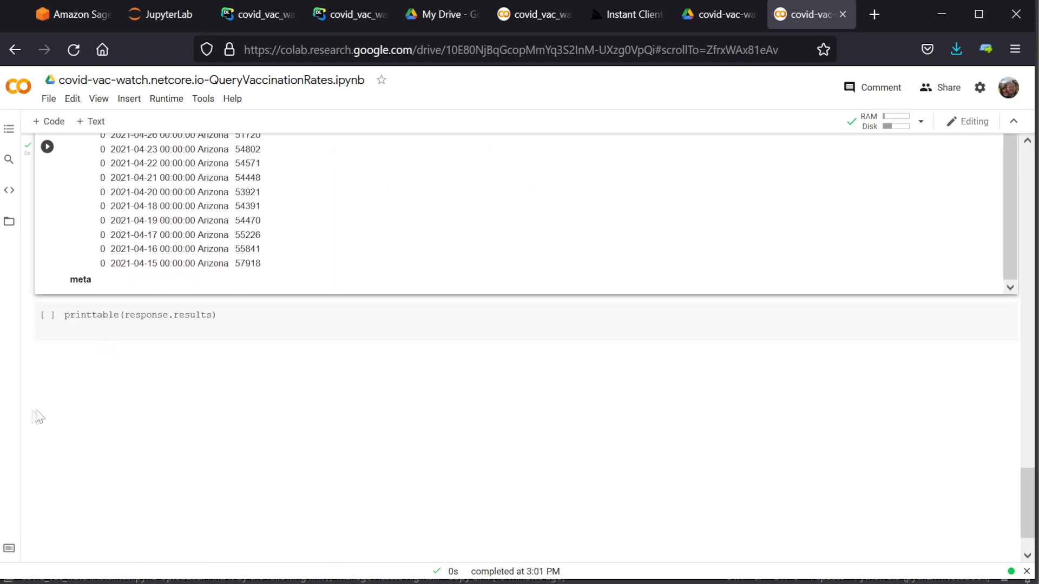
{"action": "left_click", "coordinate": [47, 315]}
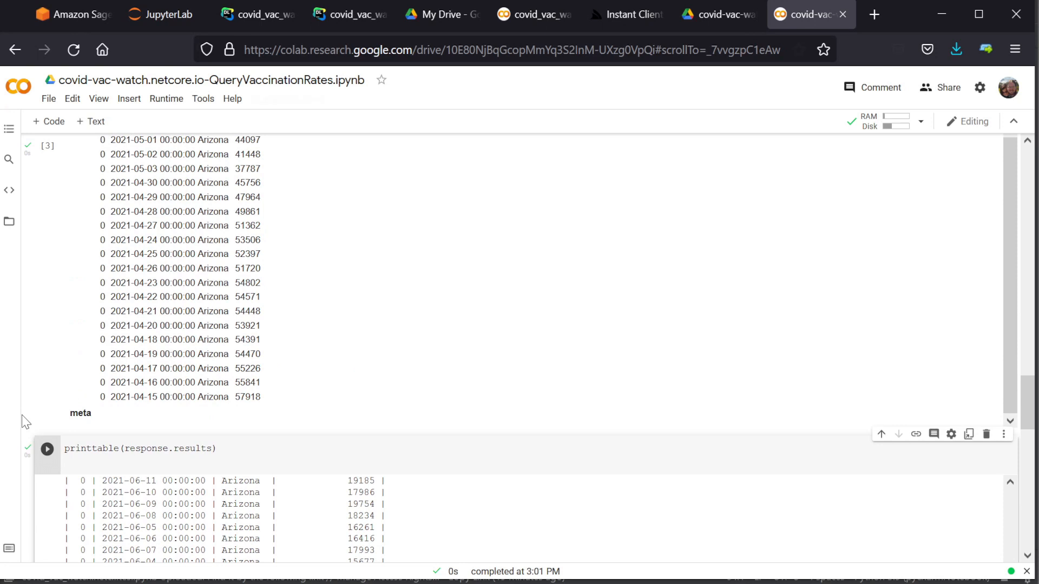
{"action": "left_click", "coordinate": [48, 98]}
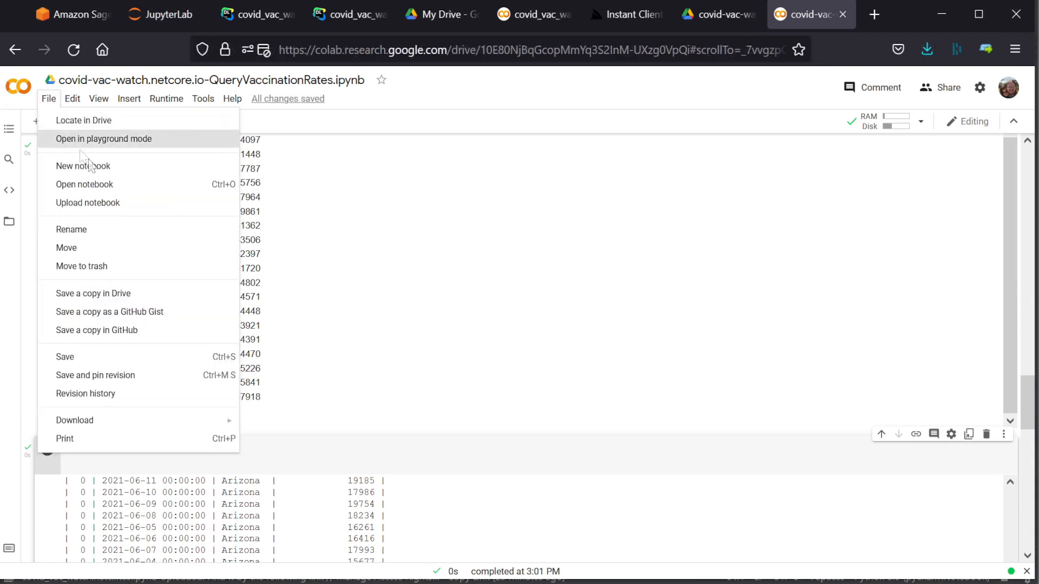